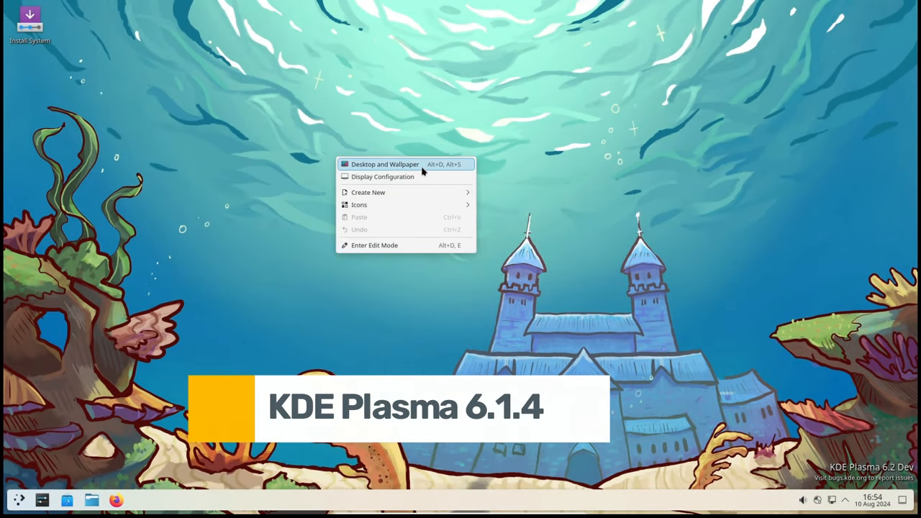
# Set the desktop wallpaper to the Mountain image in Desktop and Wallpaper settings.
pyautogui.click(385, 164)
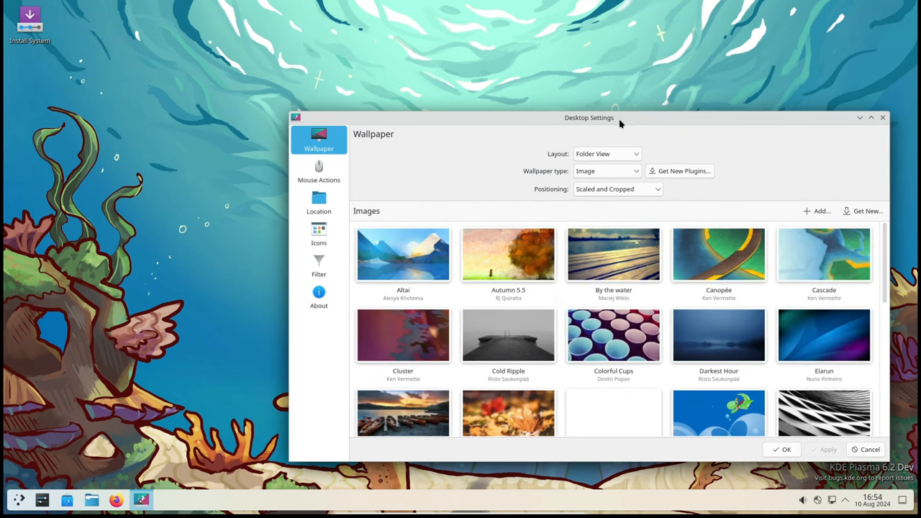
pyautogui.moveTo(589, 117); pyautogui.dragTo(459, 56)
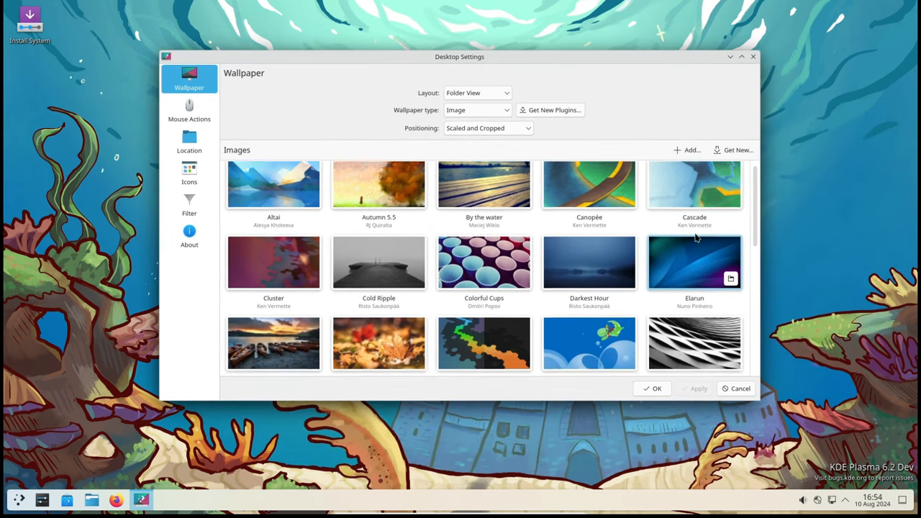
pyautogui.scroll(-3)
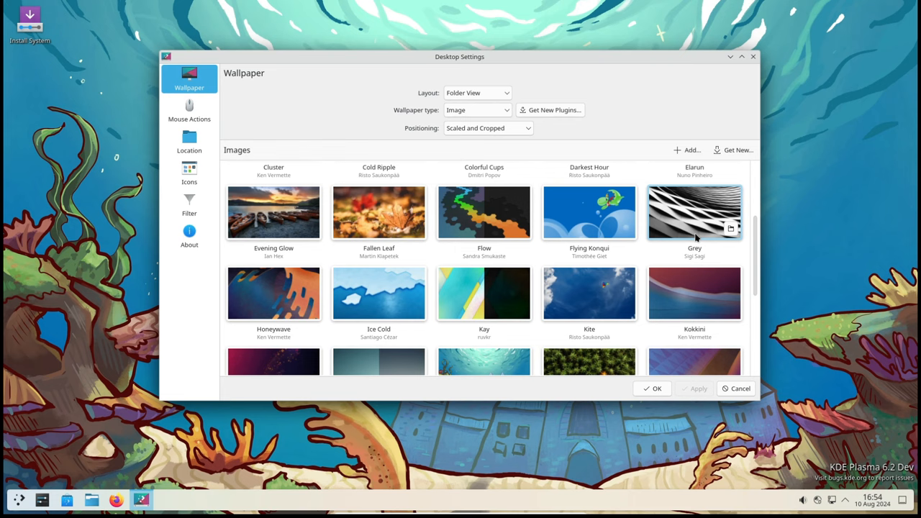
pyautogui.scroll(-3)
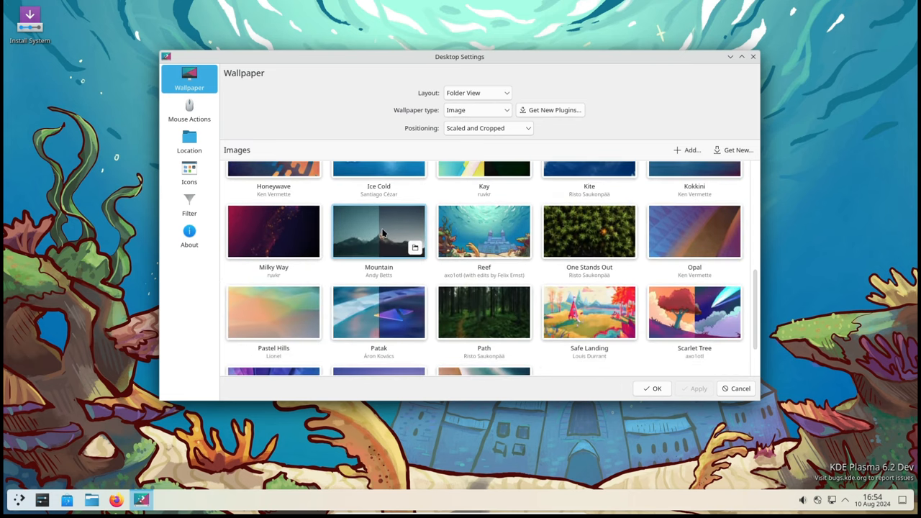
pyautogui.click(652, 388)
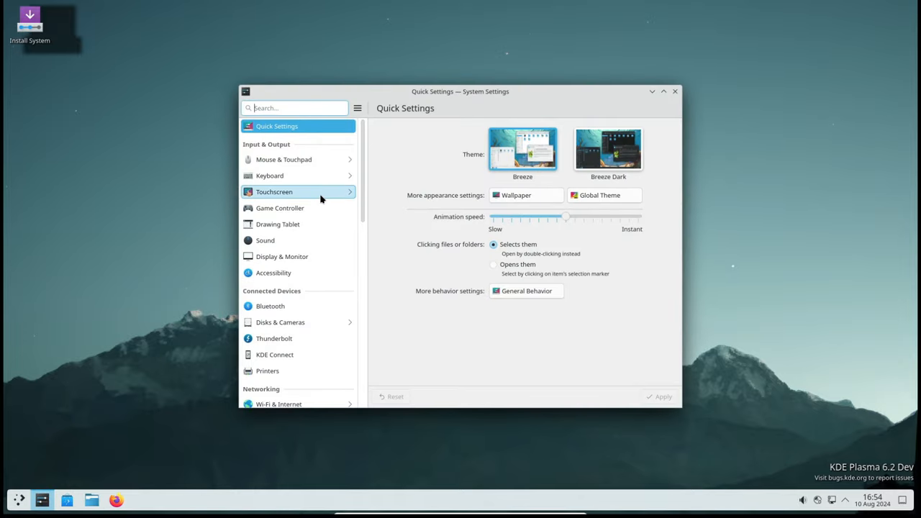
# Choose Breeze Dark as the global theme and confirm applying it.
pyautogui.scroll(-3)
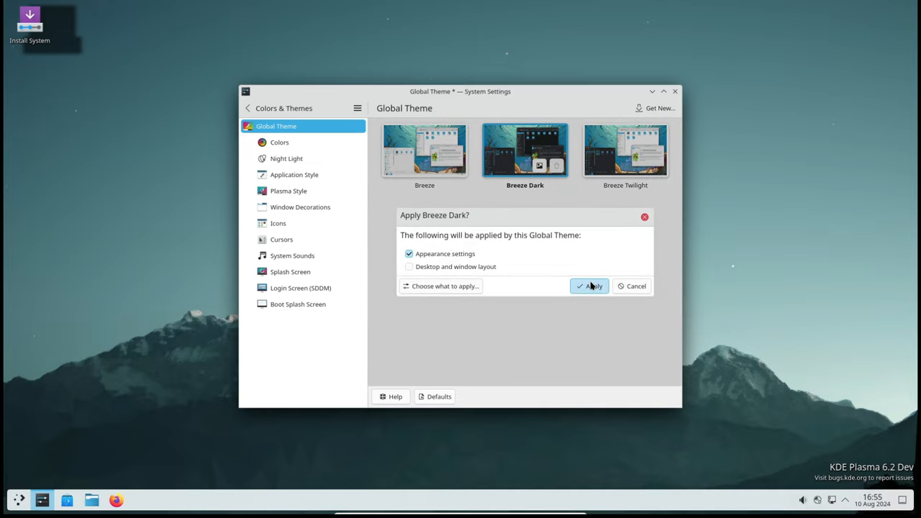
pyautogui.click(590, 286)
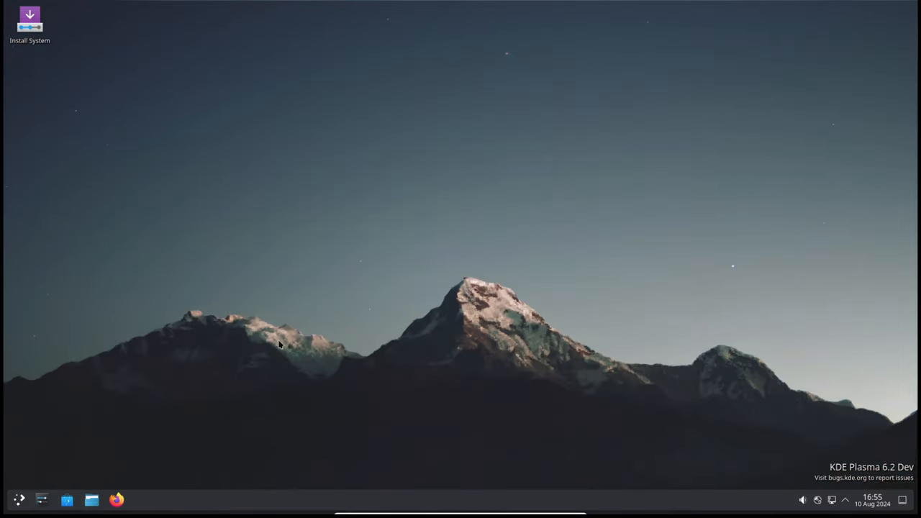
# Launch Dolphin, check About Dolphin (version 24.11.70), then switch the view mode.
pyautogui.click(91, 499)
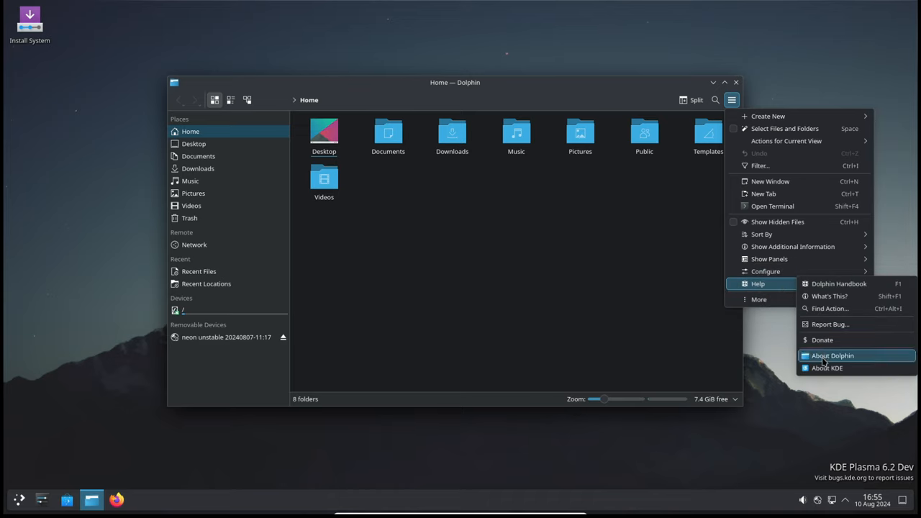
pyautogui.click(833, 355)
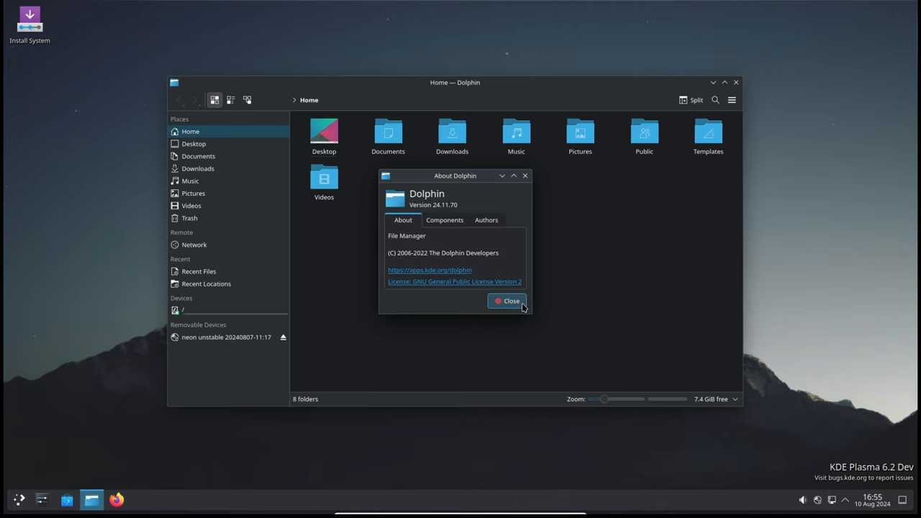
pyautogui.click(508, 301)
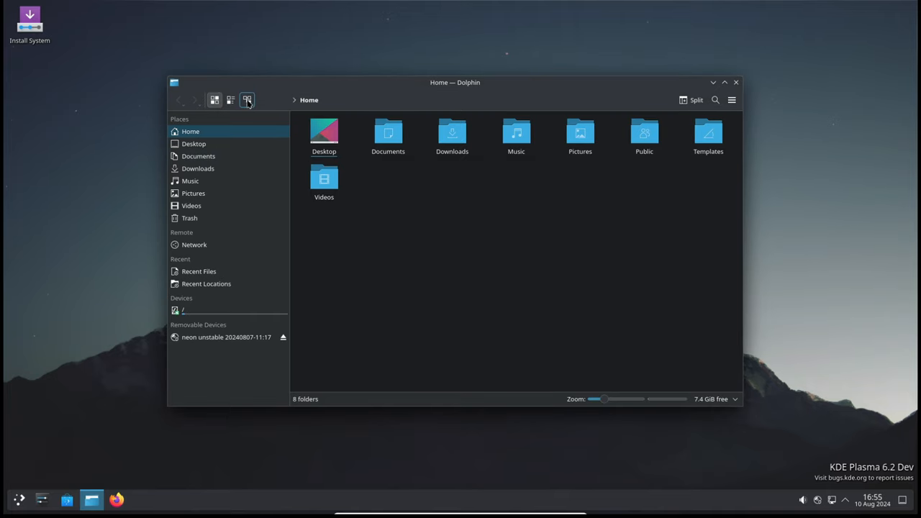
pyautogui.click(231, 99)
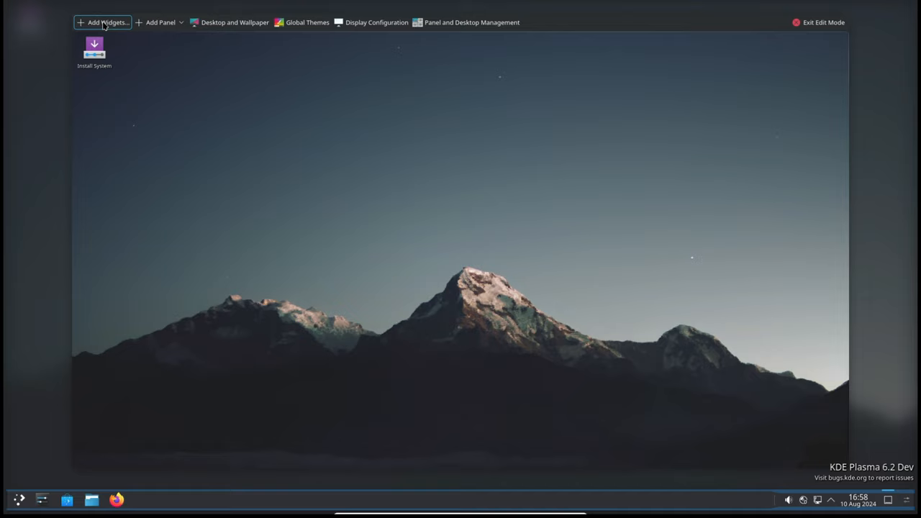
# Add the Bluetooth widget to the desktop and move the analog clock further left.
pyautogui.click(103, 23)
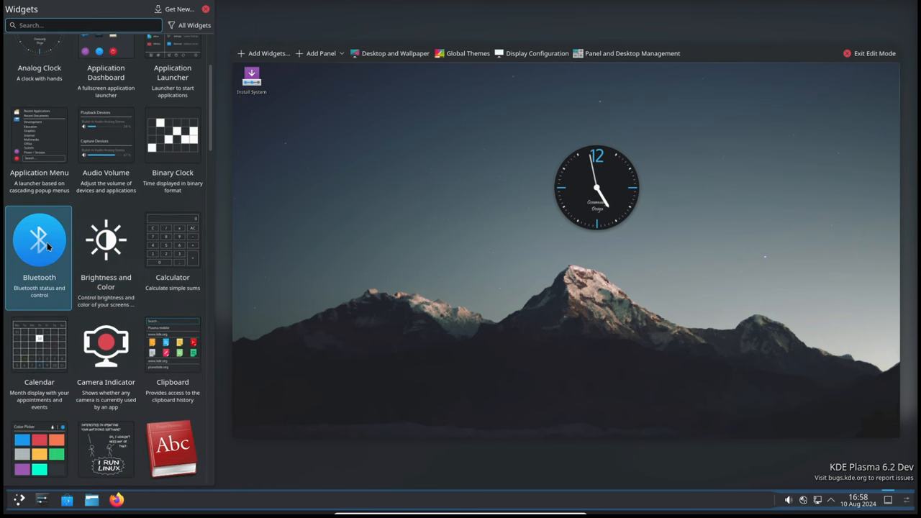
pyautogui.moveTo(39, 239); pyautogui.dragTo(779, 208)
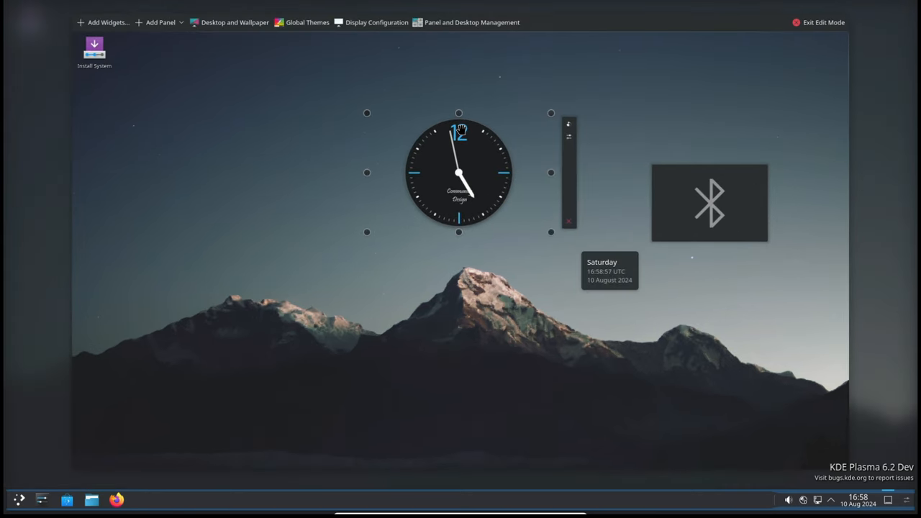
pyautogui.moveTo(459, 172); pyautogui.dragTo(405, 147)
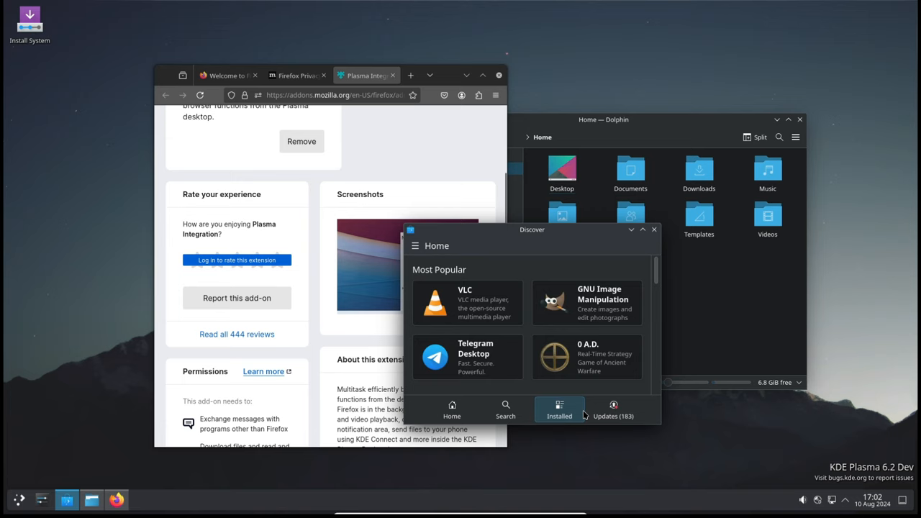
# Show Discover's Installed page of software on the system.
pyautogui.click(559, 409)
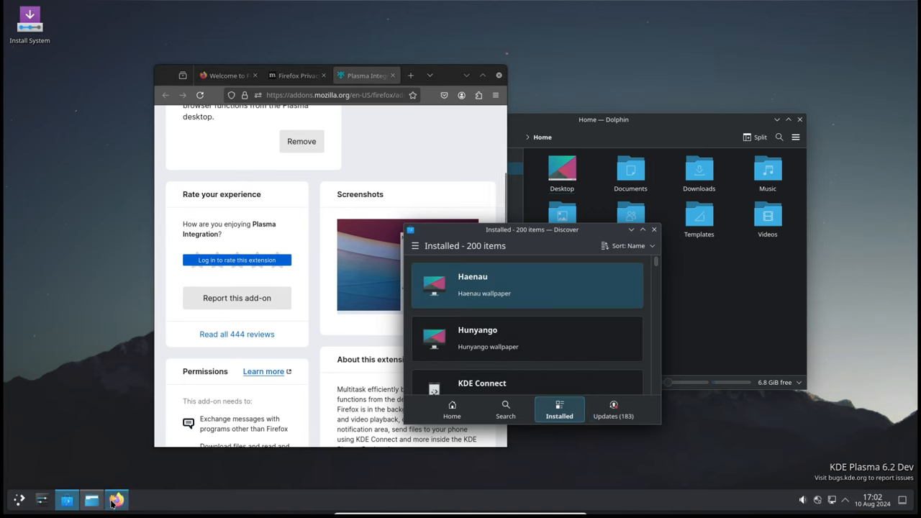
pyautogui.moveTo(117, 499)
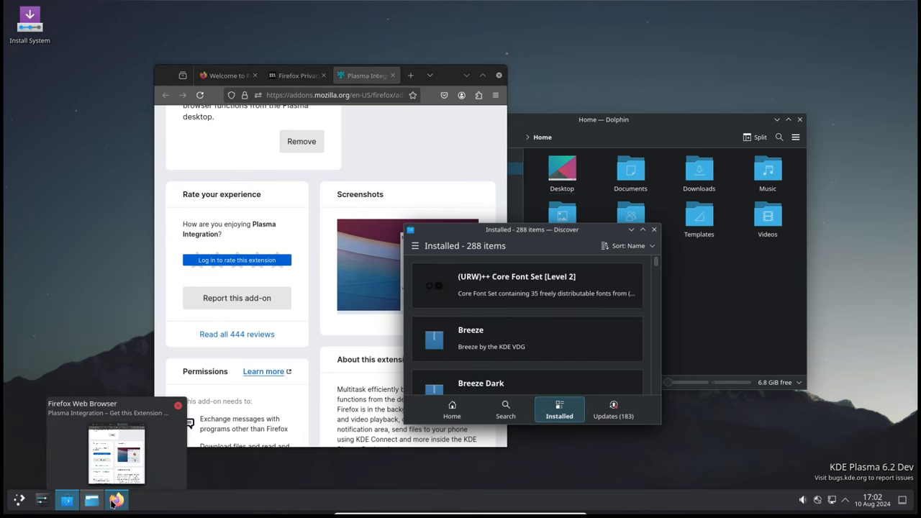
pyautogui.moveTo(92, 500)
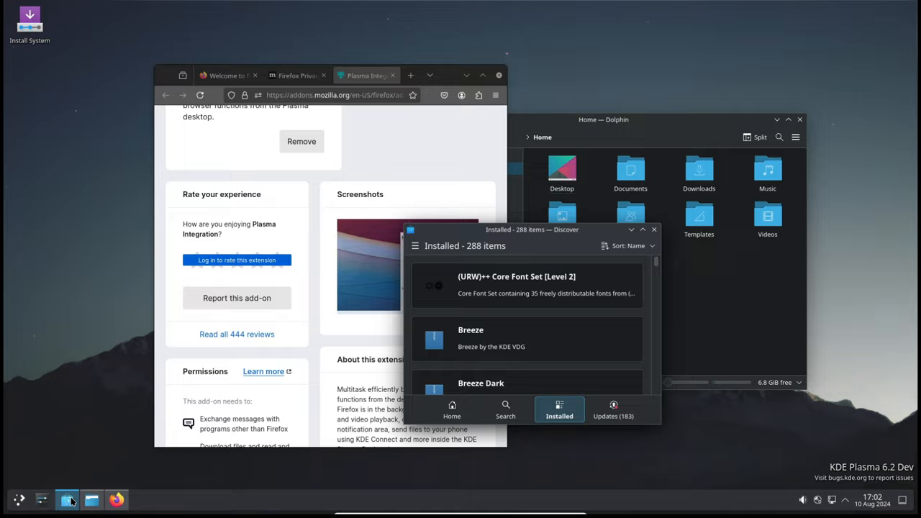
pyautogui.moveTo(67, 499)
pyautogui.write('k')
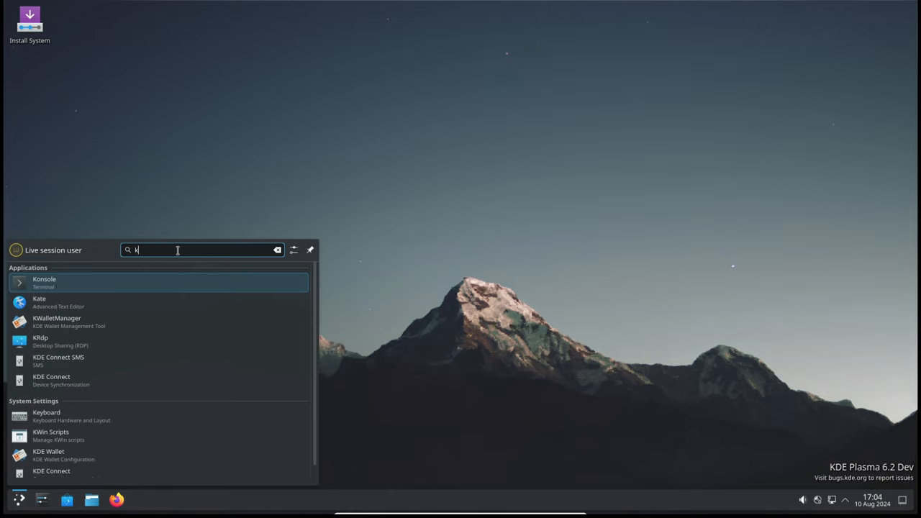
# Search KRunner for 'download', then replace it with 'mus' to show Music results.
pyautogui.write('runner')
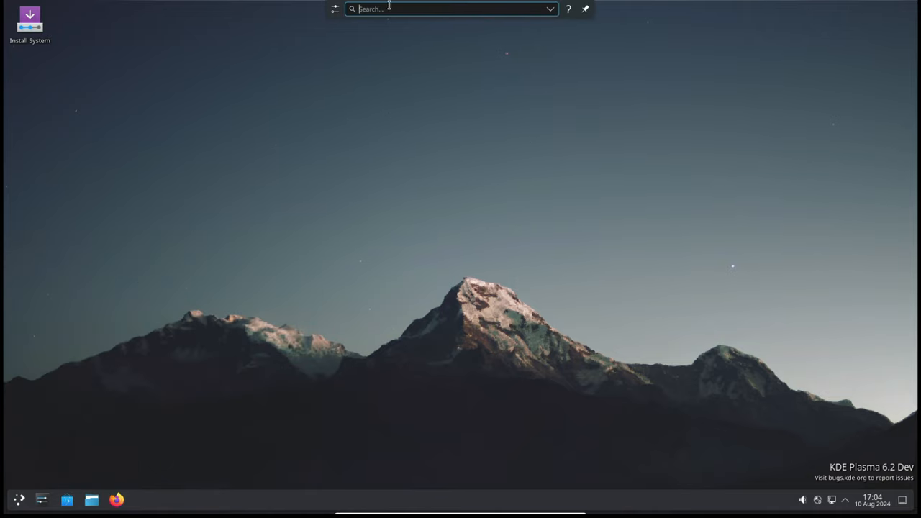
pyautogui.moveTo(395, 9)
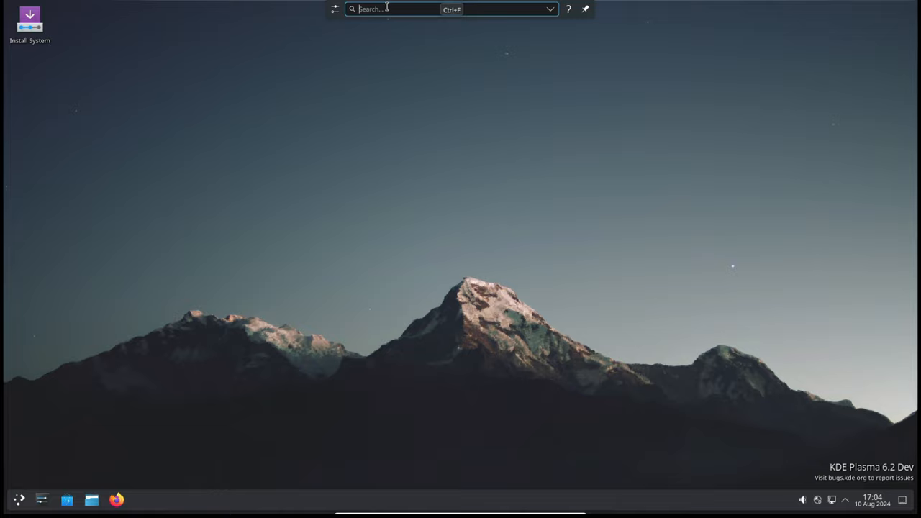
pyautogui.write('downloads')
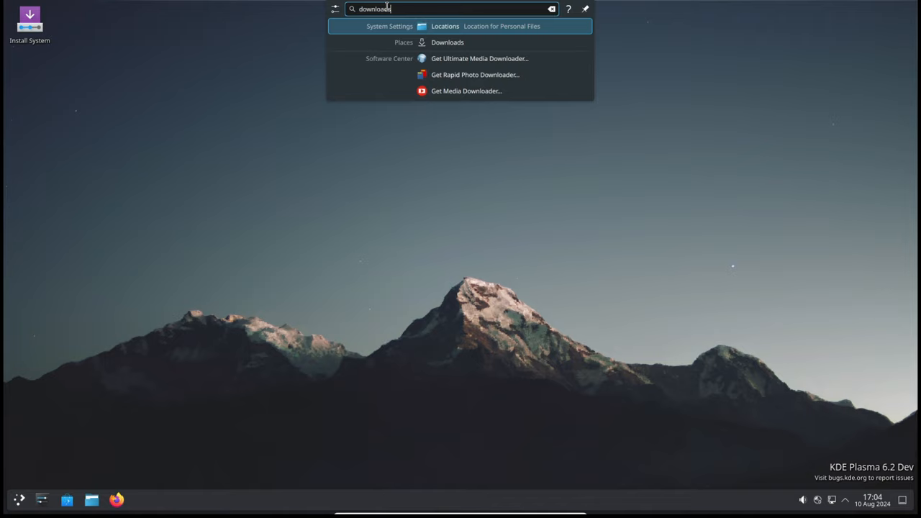
pyautogui.press('BackSpace')
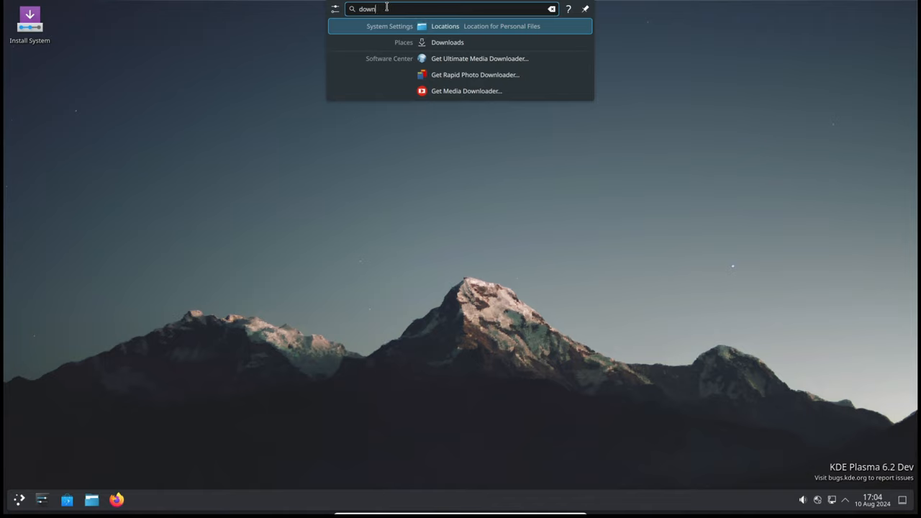
pyautogui.write('music')
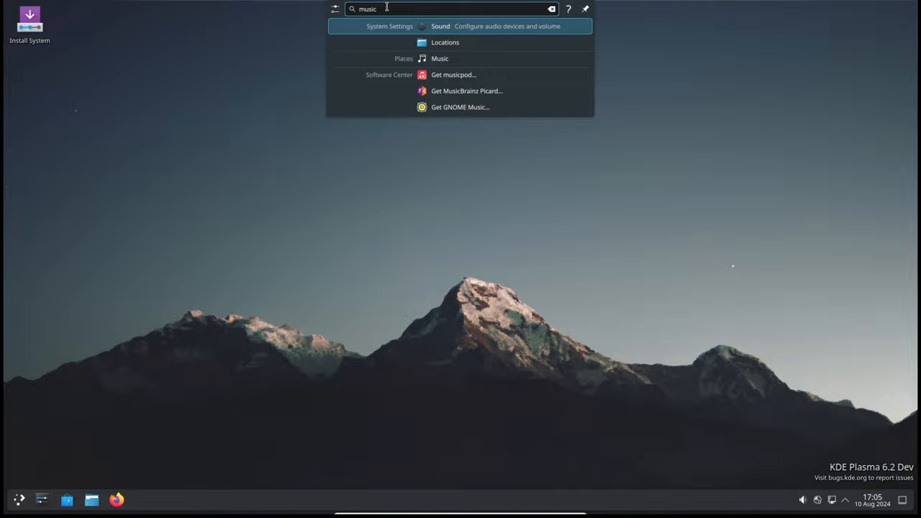
pyautogui.moveTo(475, 74)
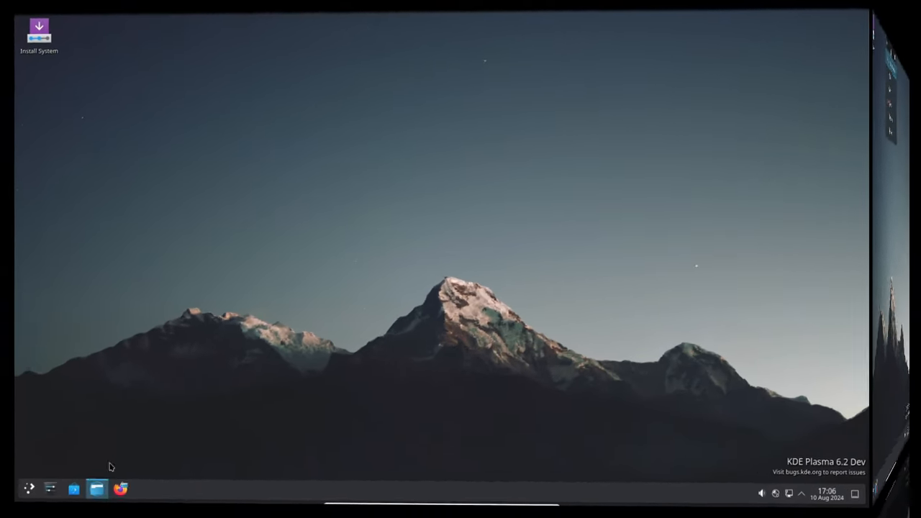
# Bring up the Dolphin Home window and reposition it near the top of the screen.
pyautogui.click(97, 489)
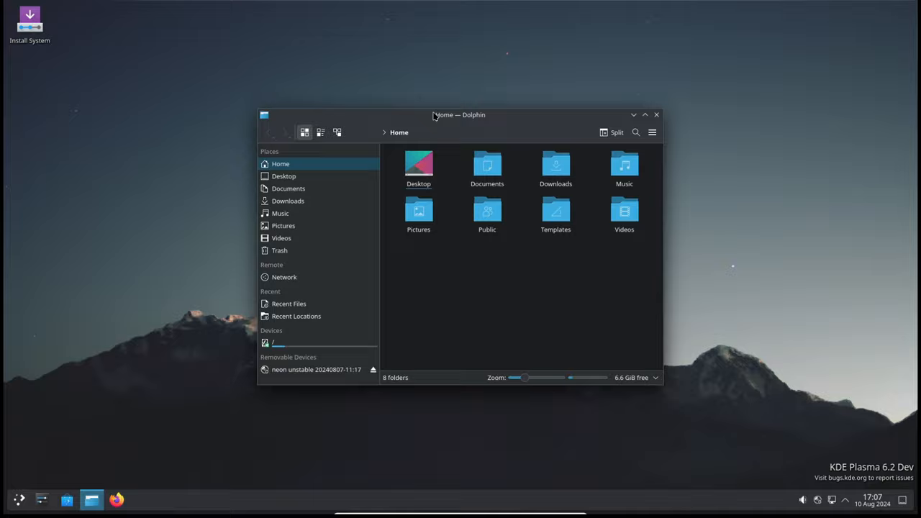
pyautogui.moveTo(458, 114); pyautogui.dragTo(472, 6)
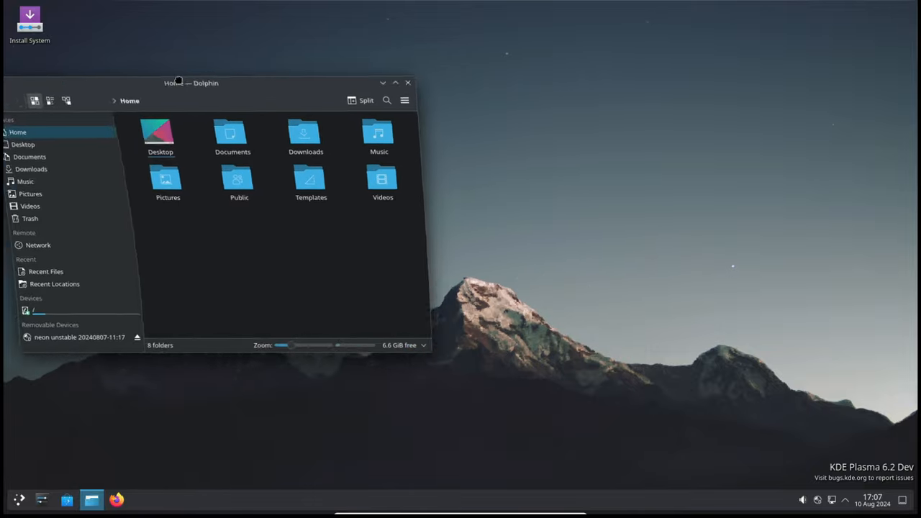
pyautogui.moveTo(191, 83); pyautogui.dragTo(231, 6)
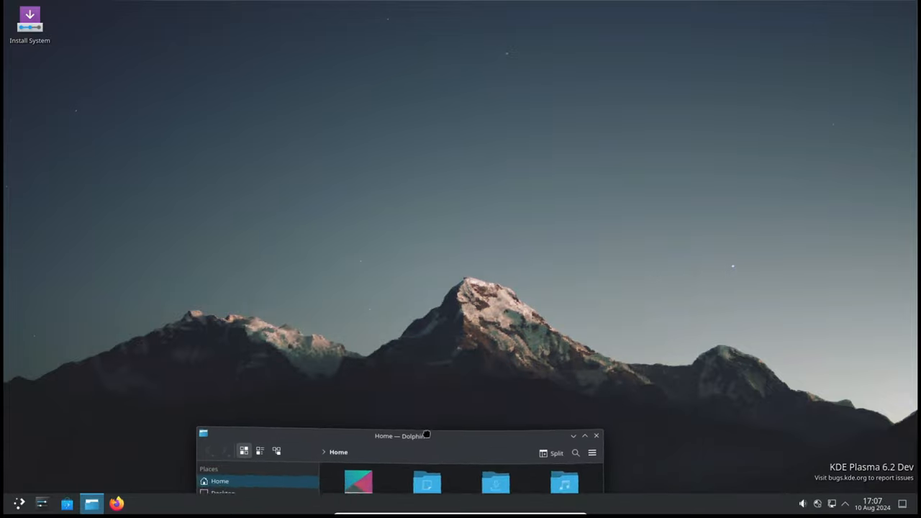
pyautogui.click(573, 435)
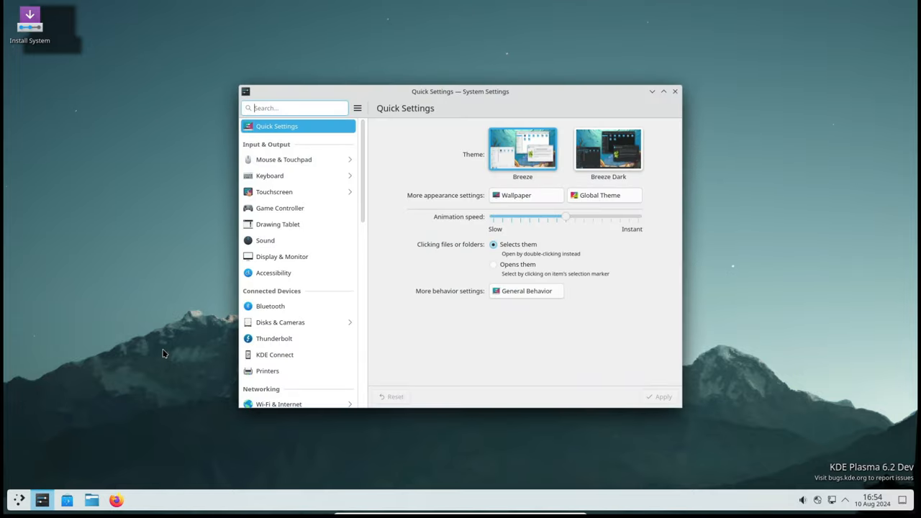
# Close System Settings after browsing the theme list, and launch Dolphin again.
pyautogui.scroll(-3)
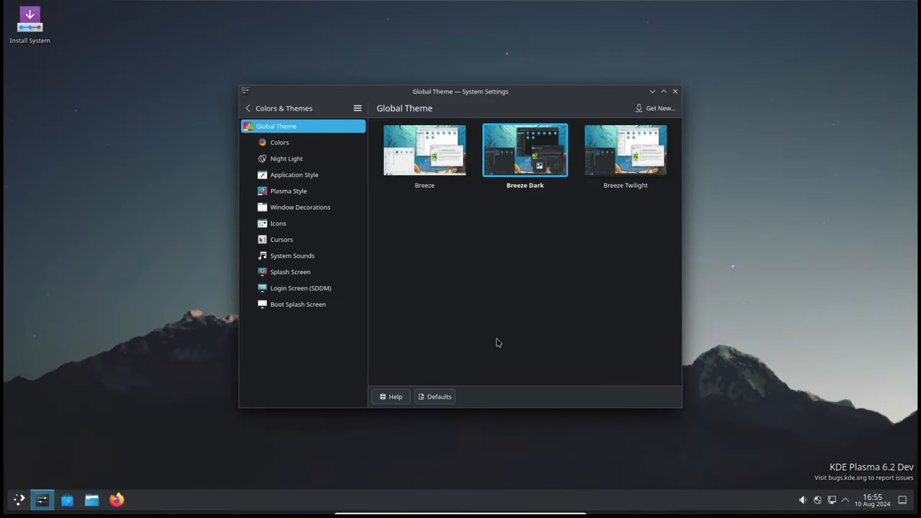
pyautogui.click(675, 91)
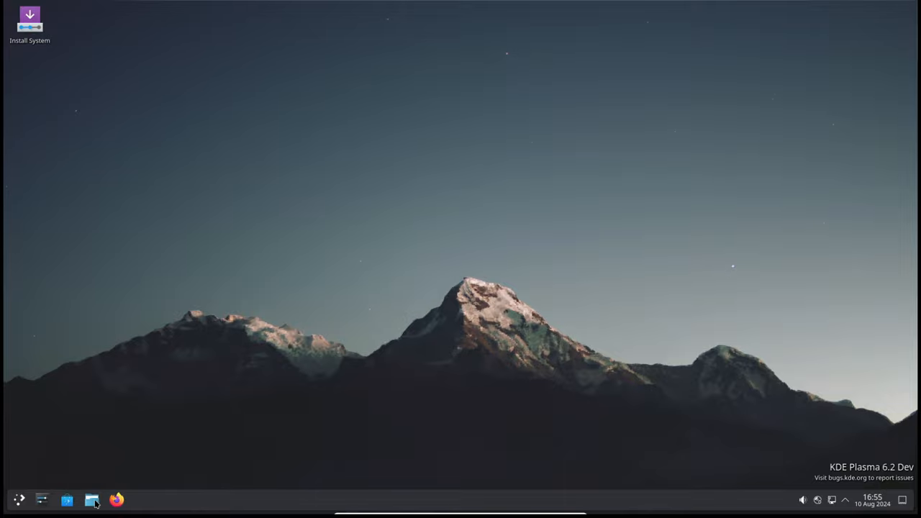
pyautogui.click(91, 500)
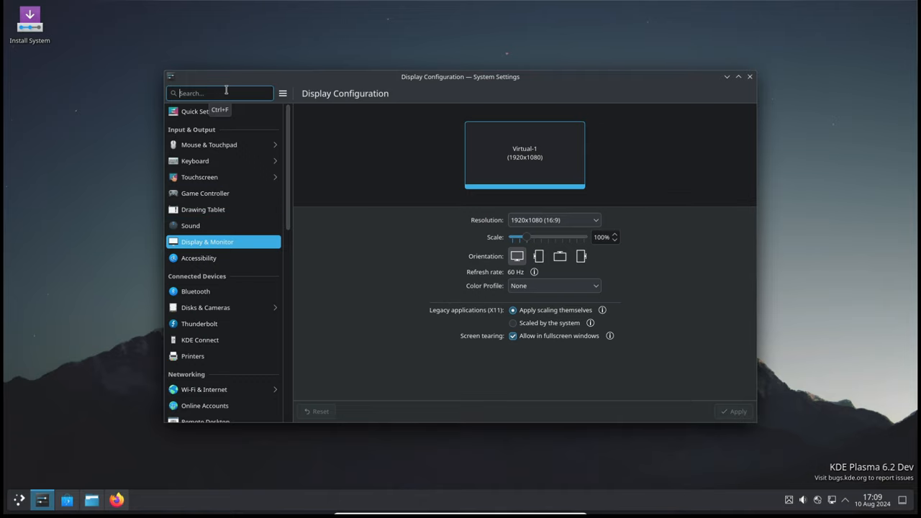
# Search settings for 'colo' and filter color schemes to Light, then Dark Schemes.
pyautogui.write('colo')
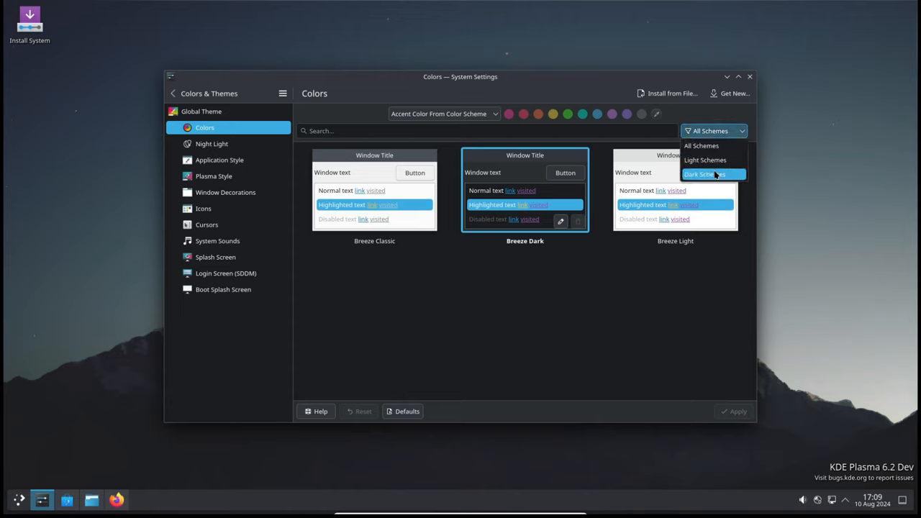
pyautogui.click(705, 160)
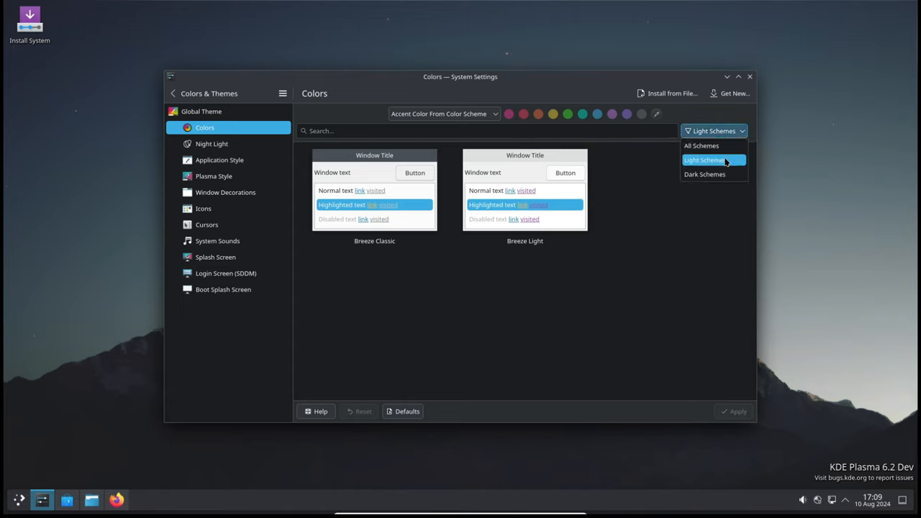
pyautogui.click(705, 174)
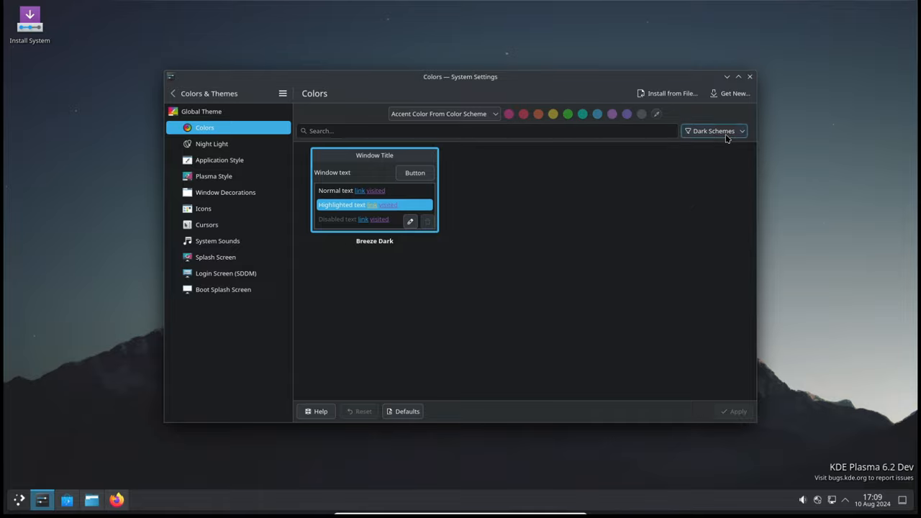
pyautogui.click(713, 131)
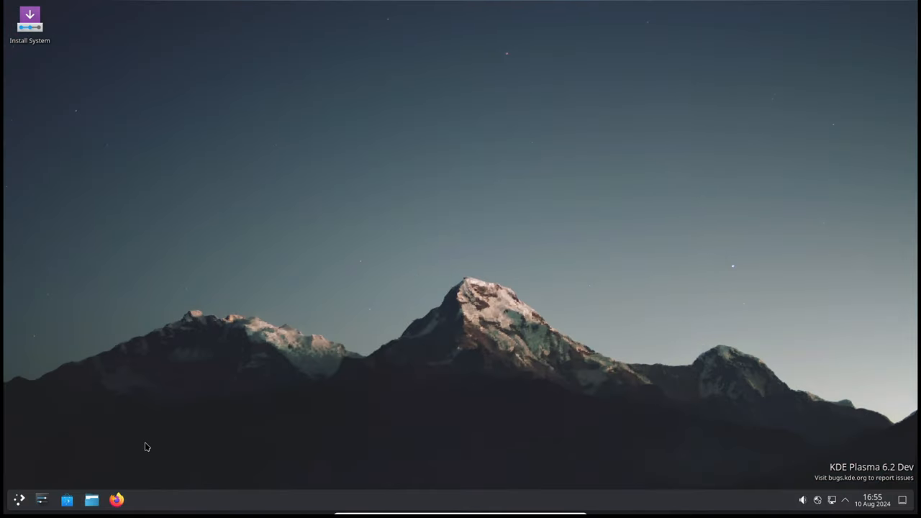
# Launch Dolphin from the panel to show the Home folder.
pyautogui.click(91, 499)
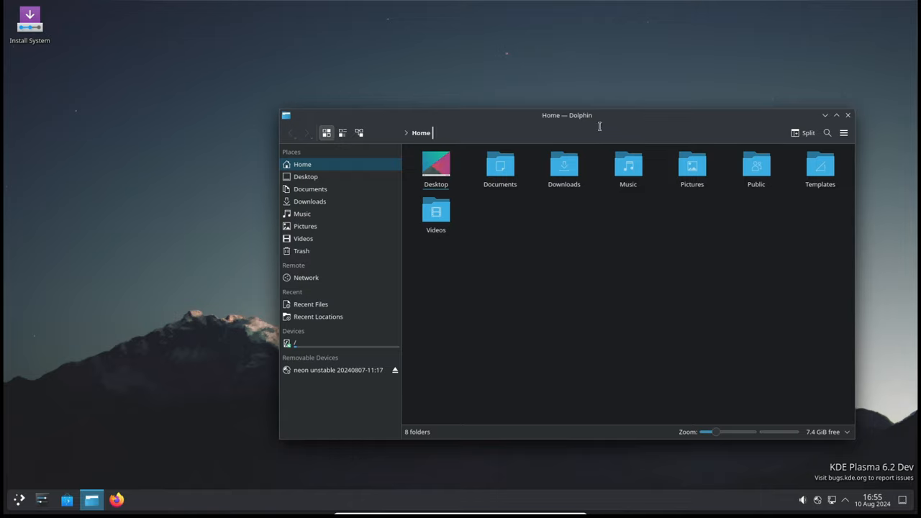
# Check Dolphin's main menu Help options, then show the launcher's favourite apps.
pyautogui.click(732, 100)
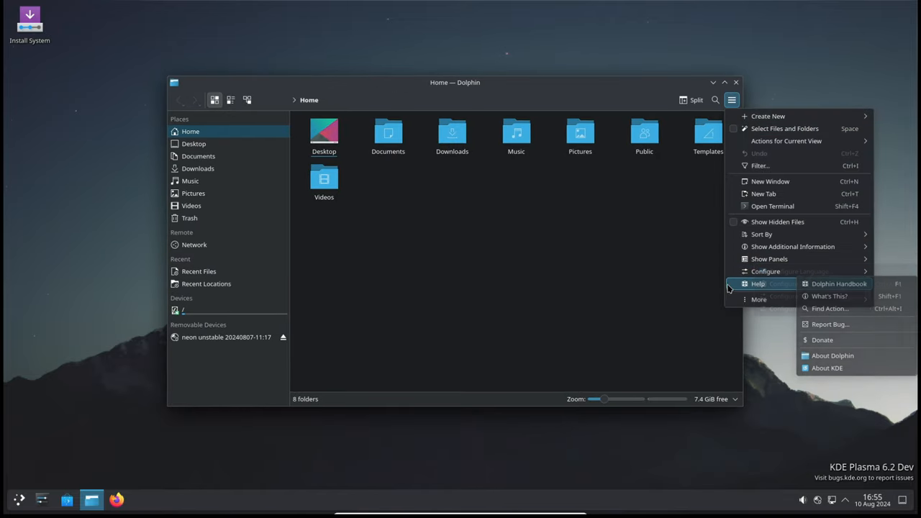
pyautogui.click(832, 356)
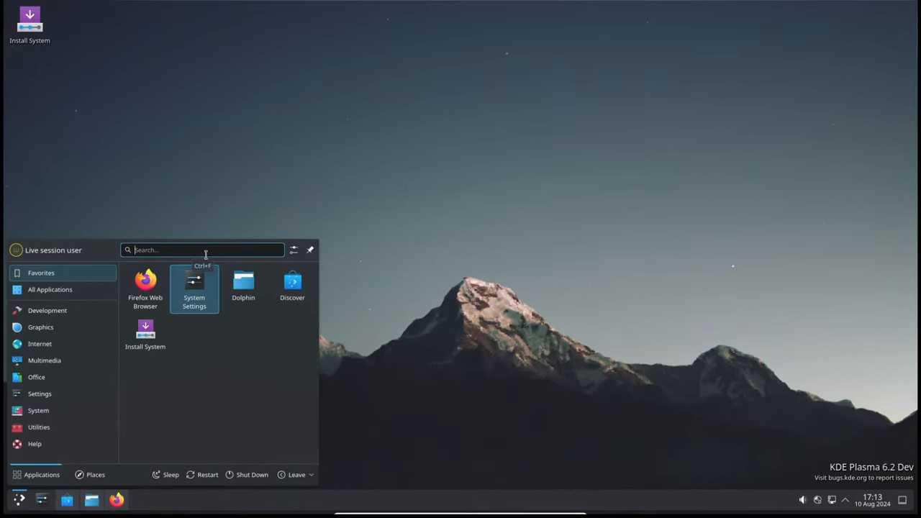
# Search settings for 'notifi' and select Application Crash in System Notifications.
pyautogui.write('notifi')
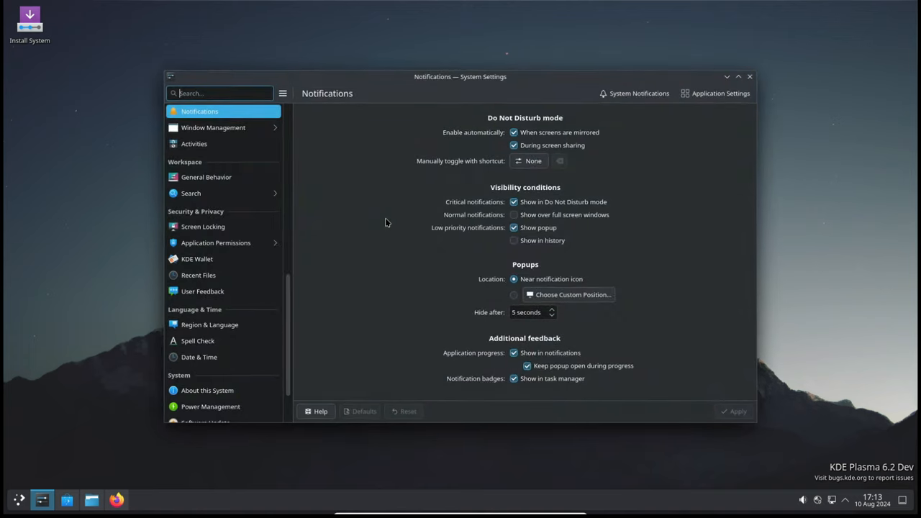
pyautogui.click(639, 93)
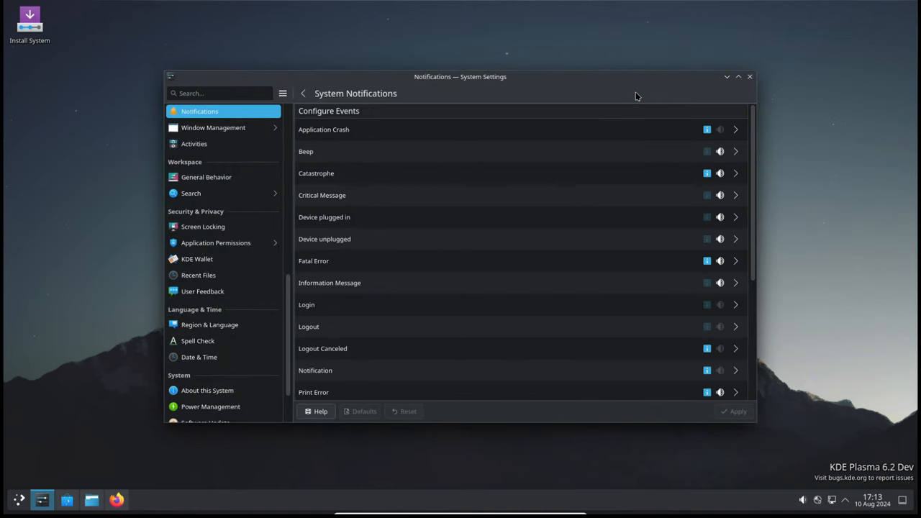
pyautogui.click(395, 129)
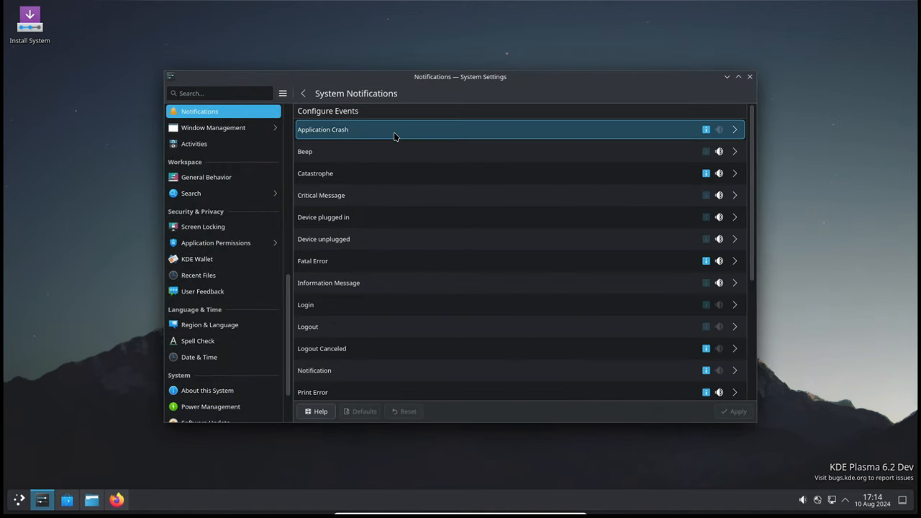
# Expand and collapse the Application Crash and Critical Message event options.
pyautogui.click(734, 129)
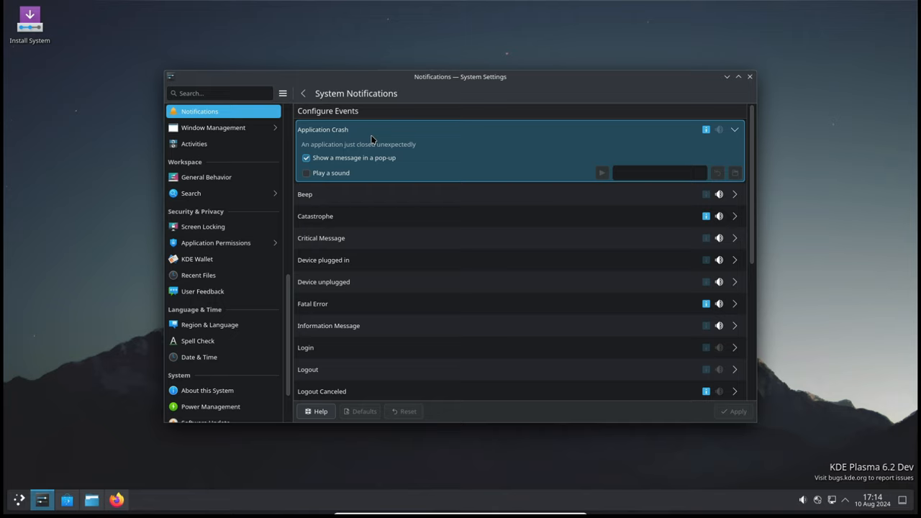
pyautogui.click(734, 129)
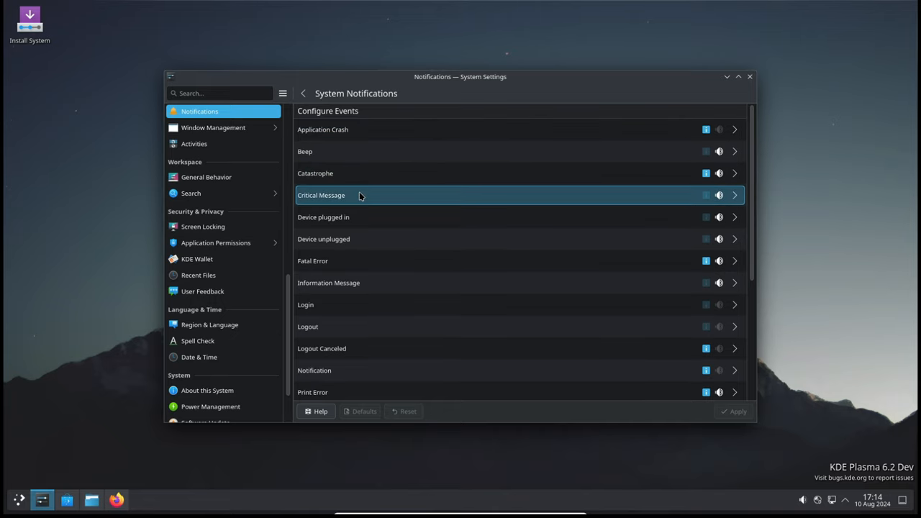
pyautogui.click(735, 195)
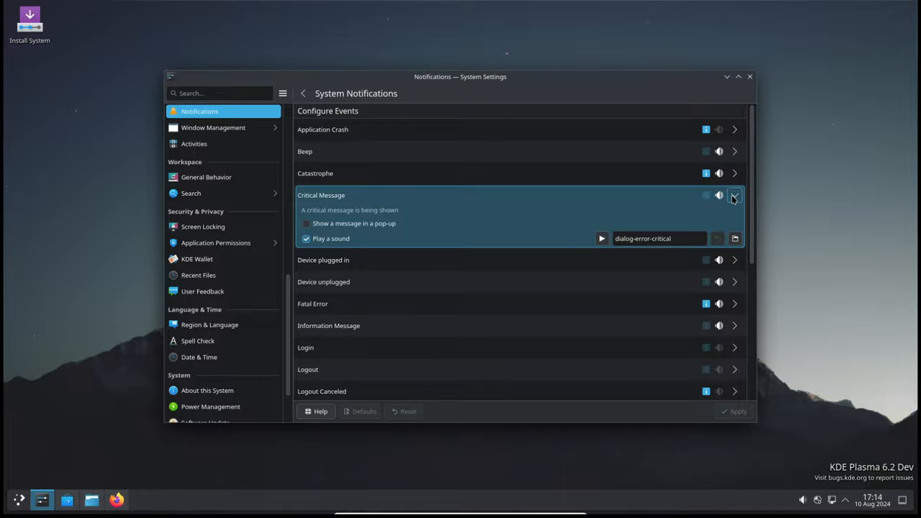
pyautogui.click(734, 195)
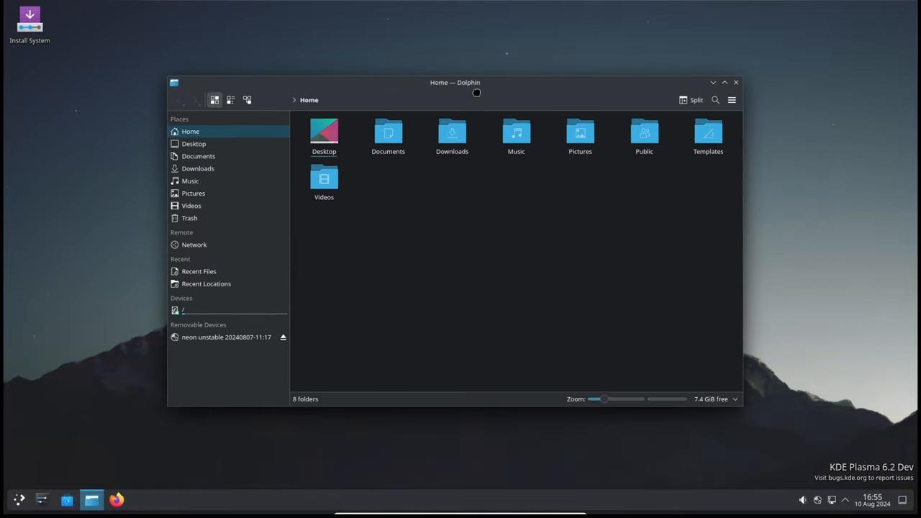
# View Dolphin's Help menu options, then move to the KWin Scripts settings page.
pyautogui.click(732, 99)
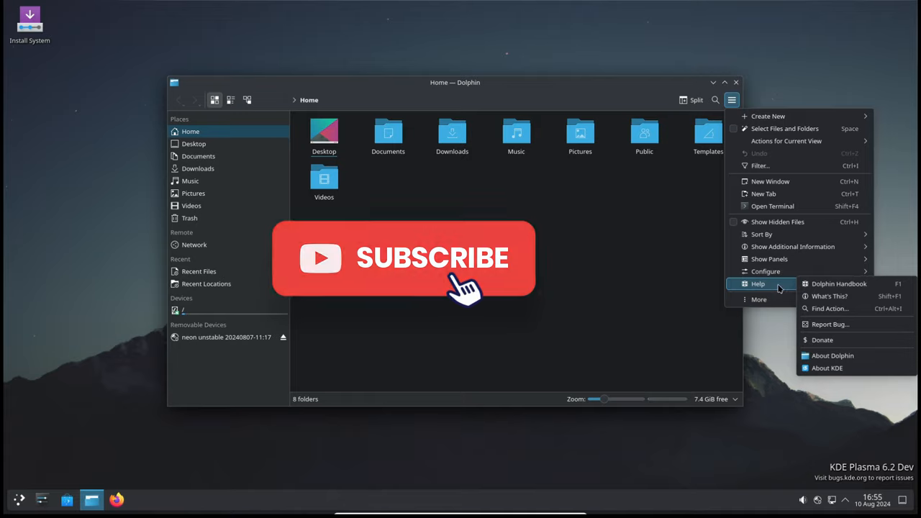
pyautogui.click(833, 356)
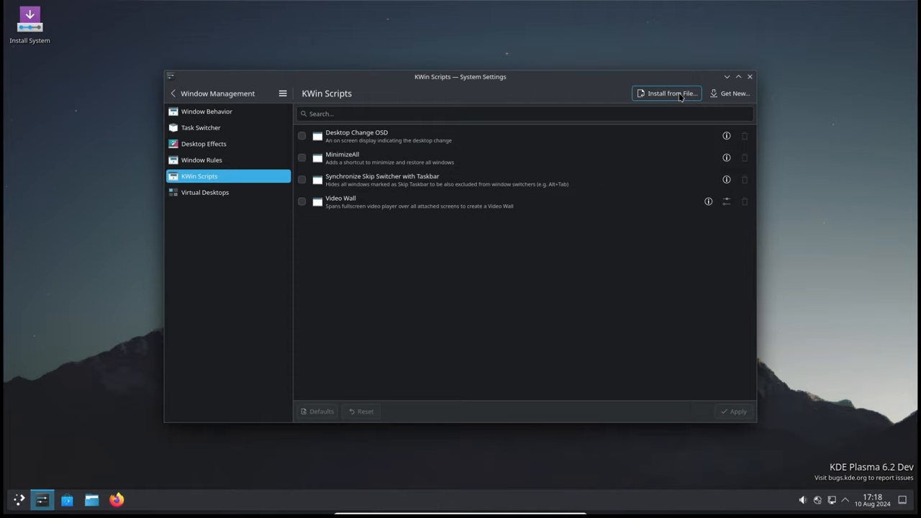
# Scroll through the Get New KWin scripts catalogue, then close it.
pyautogui.click(731, 93)
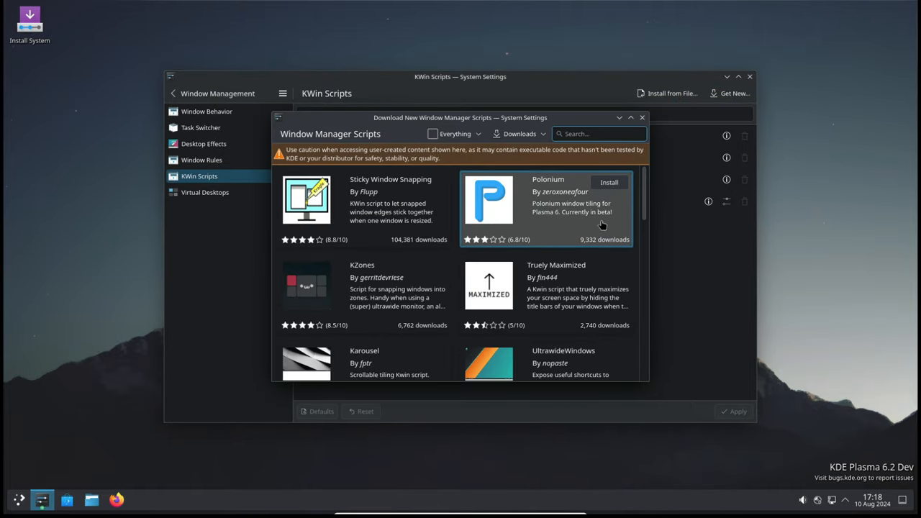
pyautogui.scroll(-3)
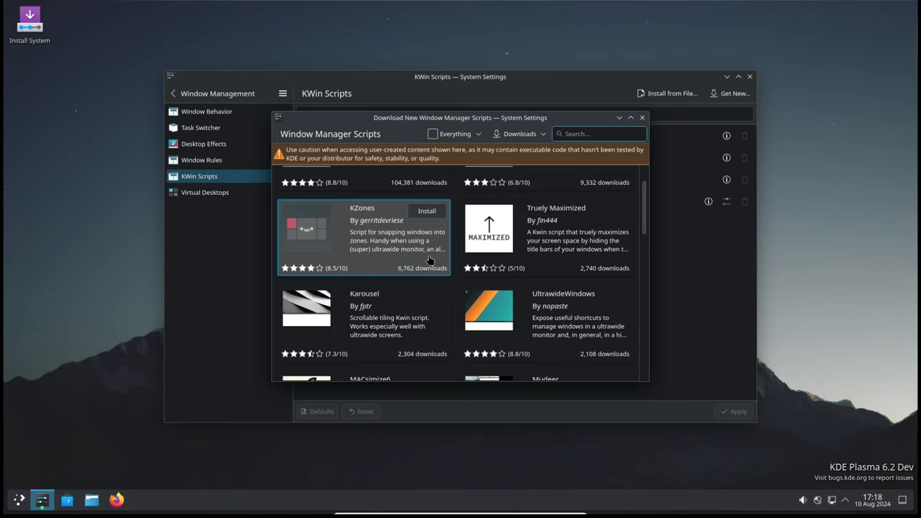
pyautogui.scroll(-3)
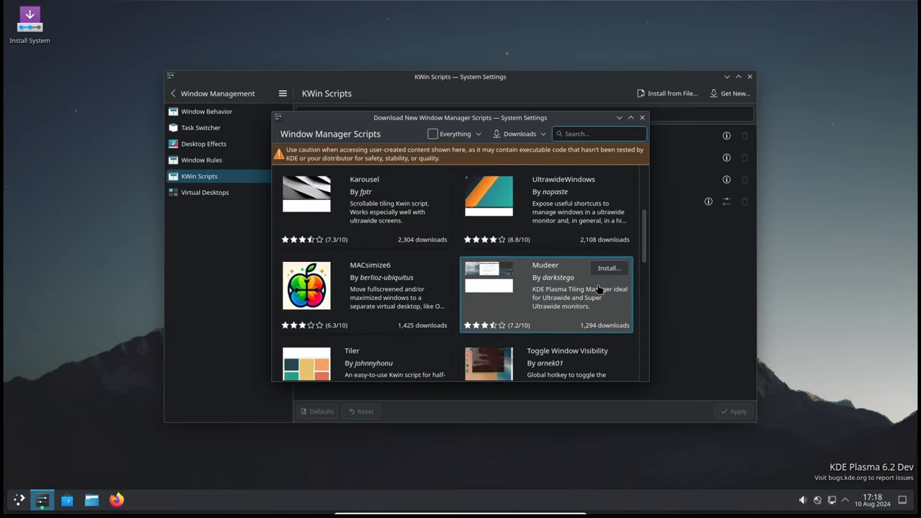
pyautogui.click(641, 117)
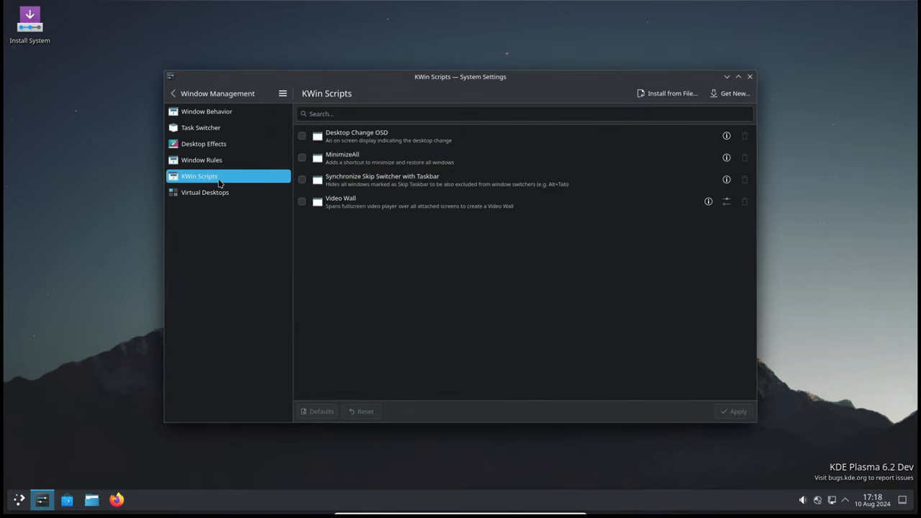
pyautogui.moveTo(220, 179)
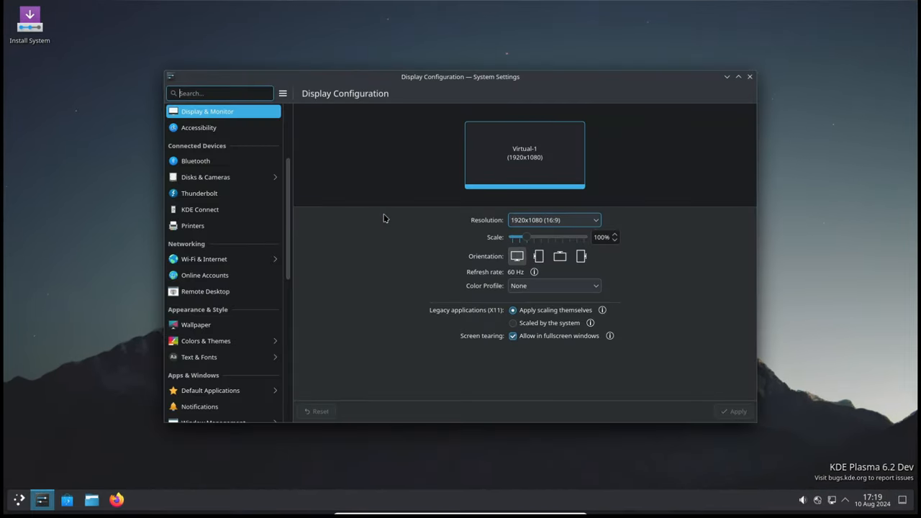
pyautogui.moveTo(575, 285)
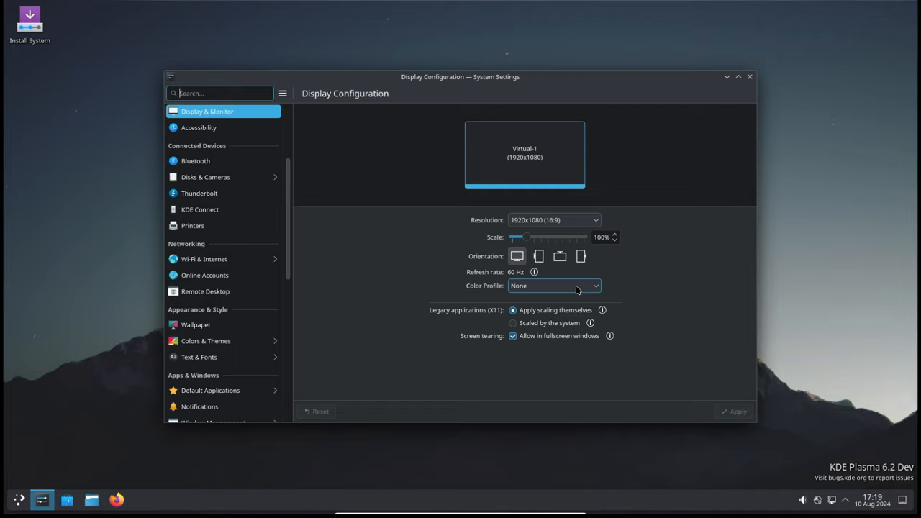
pyautogui.click(750, 77)
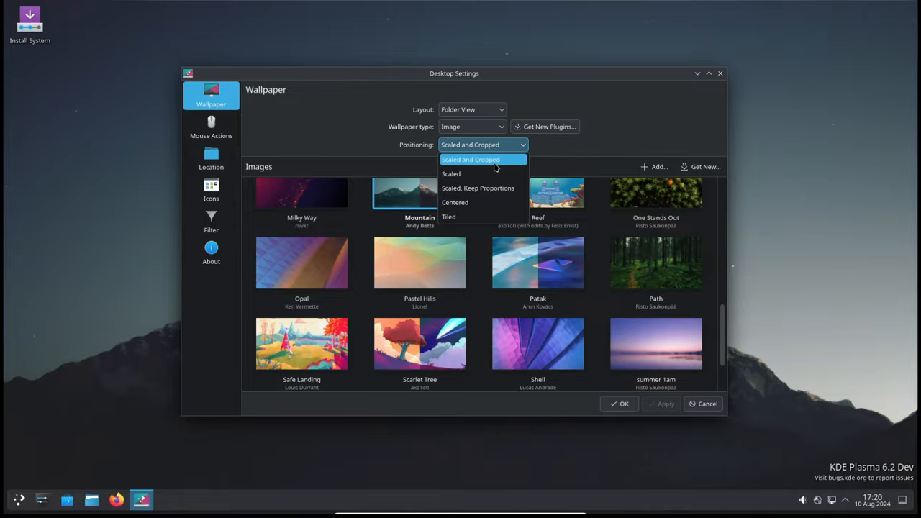
# Keep the wallpaper Scaled and Cropped, then unlock the locked session with the password.
pyautogui.click(450, 173)
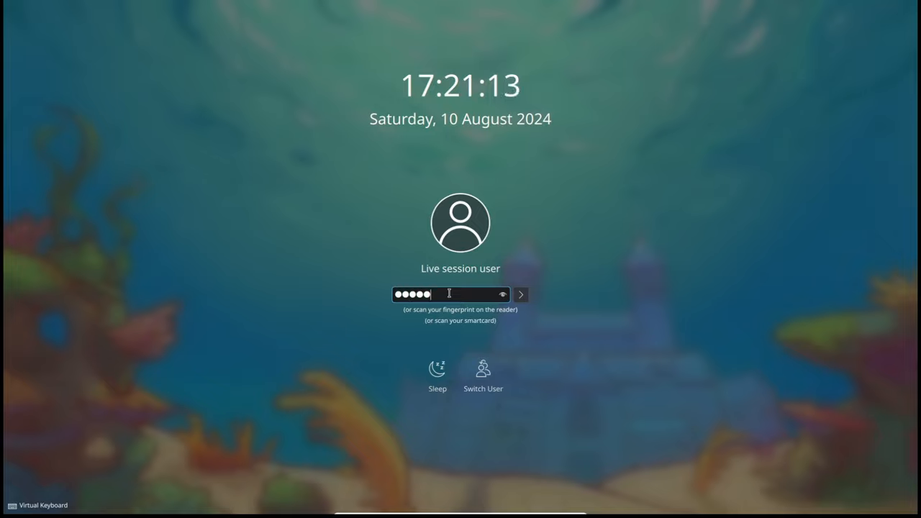
pyautogui.click(520, 295)
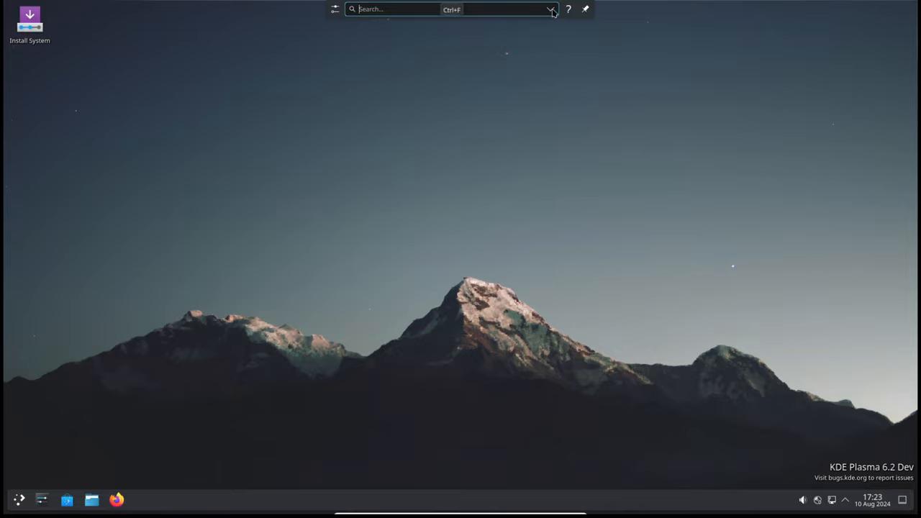
# Search KRunner for 'f', listing Fonts, Firewall and Firefox Web Browser.
pyautogui.write('f')
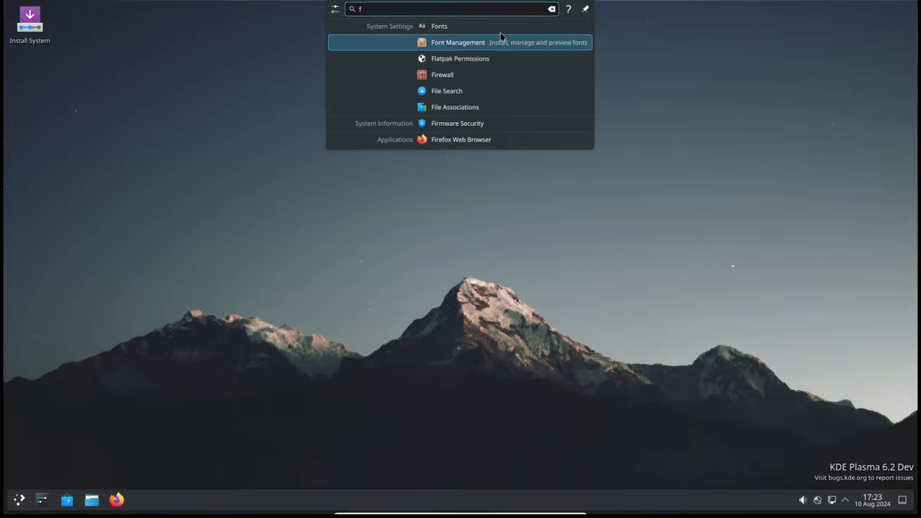
pyautogui.moveTo(506, 149)
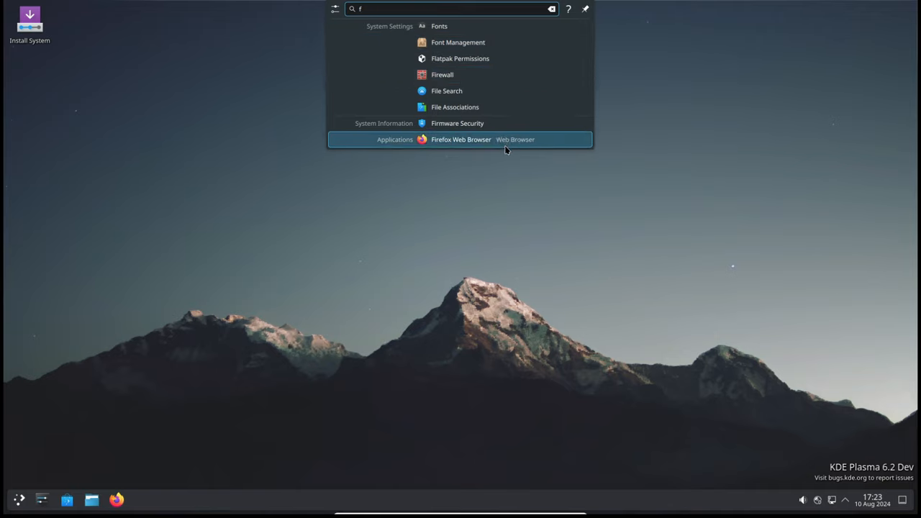
pyautogui.moveTo(511, 26)
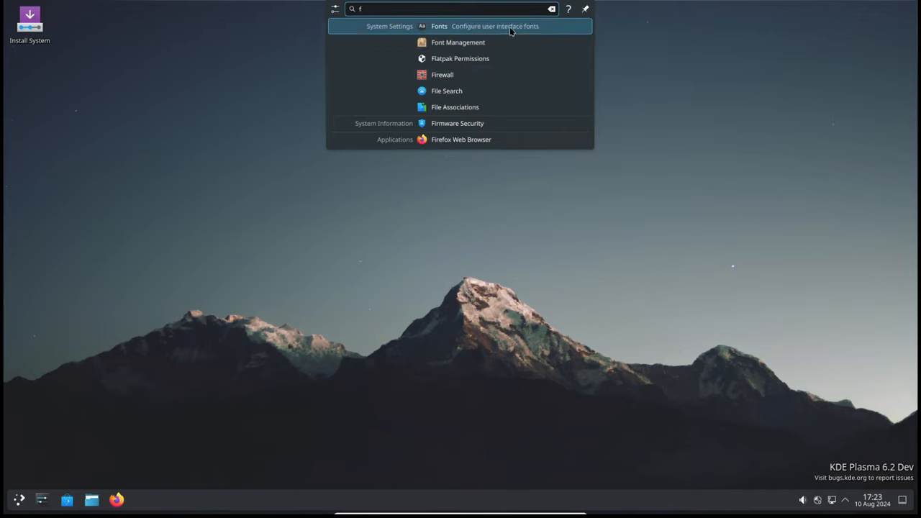
pyautogui.moveTo(532, 124)
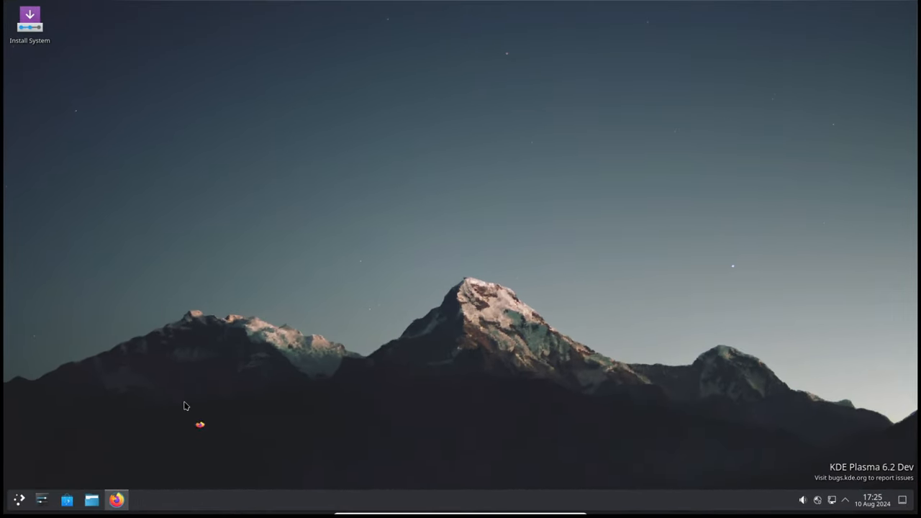
# Open Dolphin on the home folder from the taskbar.
pyautogui.click(67, 500)
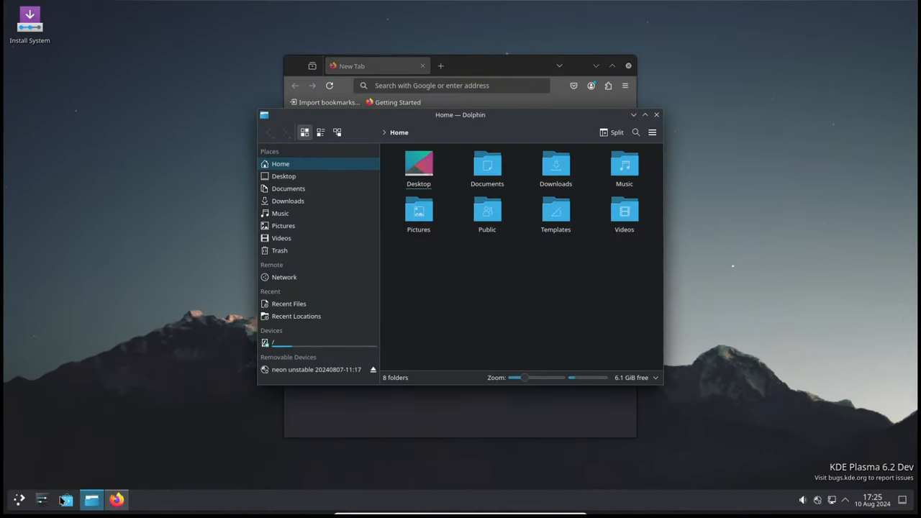
pyautogui.click(66, 499)
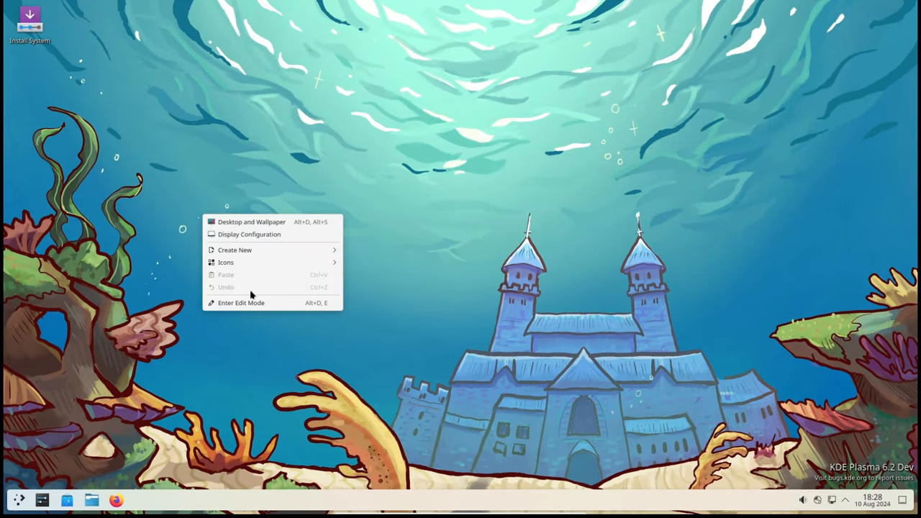
# Enter edit mode, search widgets for 'fo' to add Folder View, then exit edit mode.
pyautogui.click(241, 303)
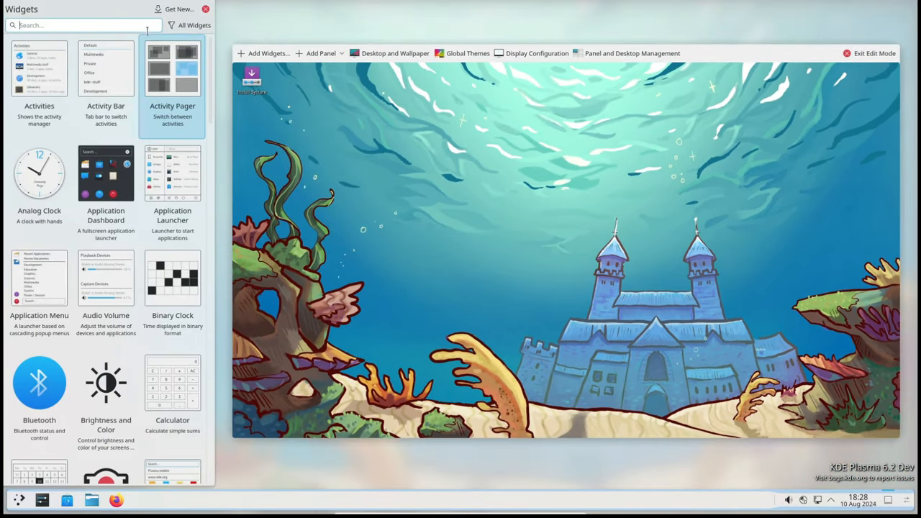
pyautogui.write('fo')
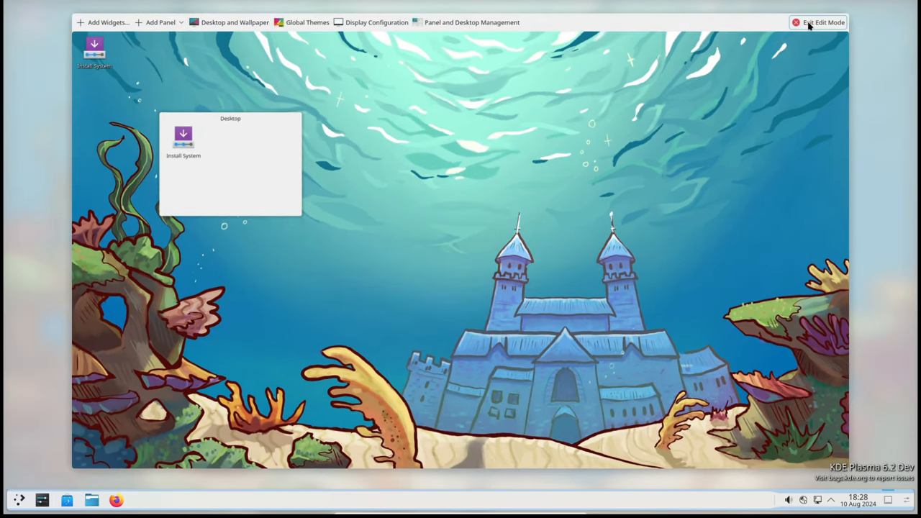
pyautogui.click(824, 22)
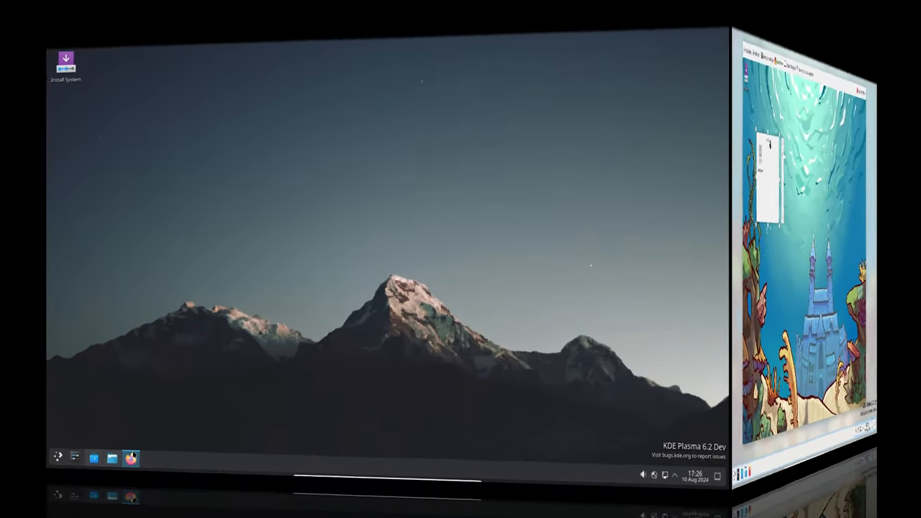
# Return to the Mountain desktop and open the launcher's Settings category.
pyautogui.click(130, 457)
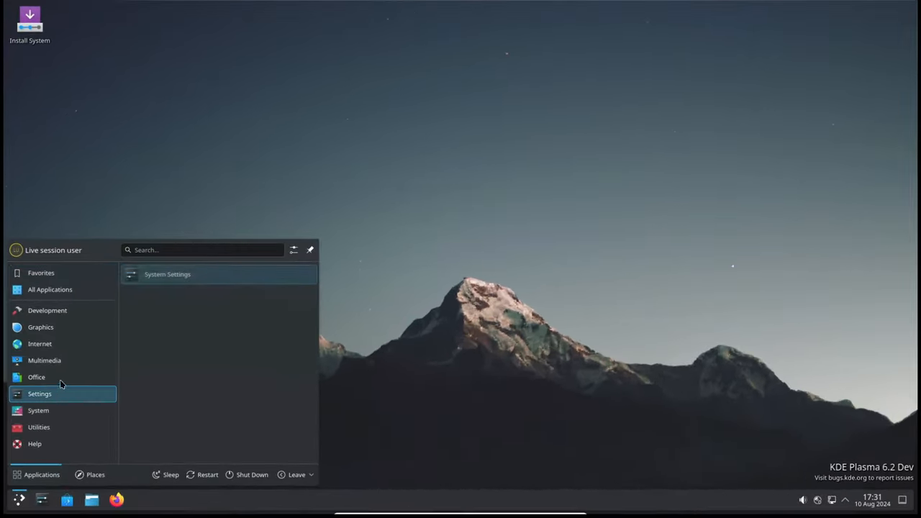
# Launch Chromium, open its three-dot menu and exit the browser.
pyautogui.click(400, 162)
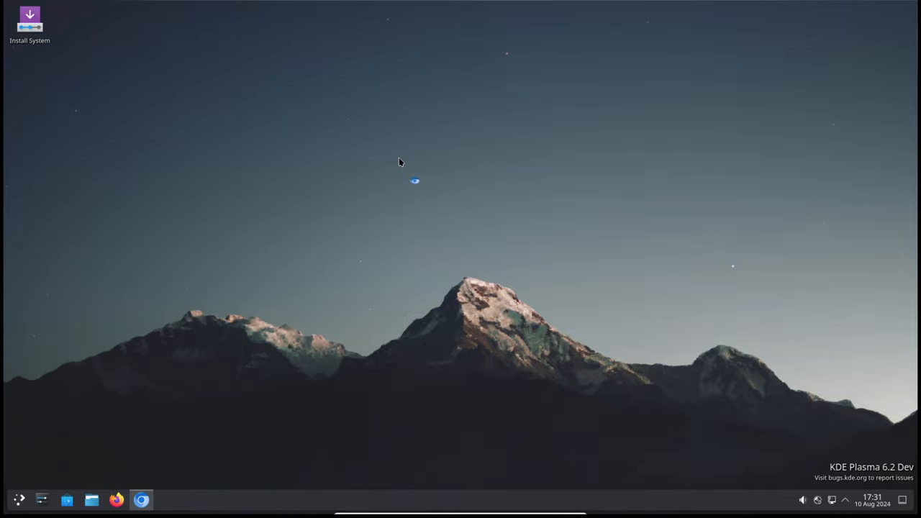
pyautogui.click(141, 500)
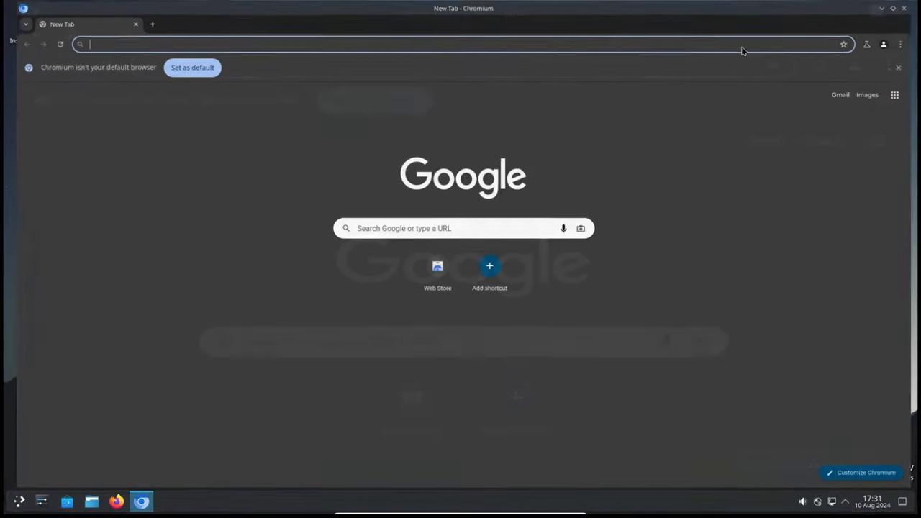
pyautogui.click(907, 44)
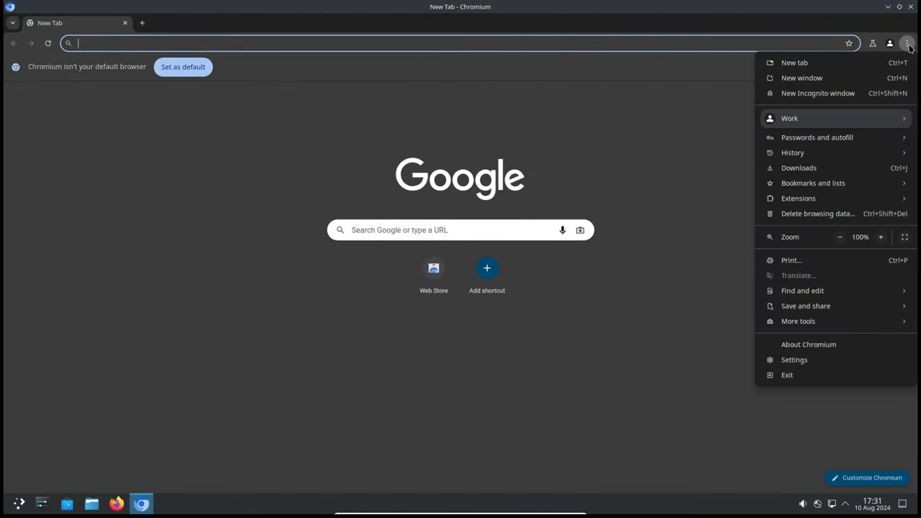
pyautogui.click(808, 344)
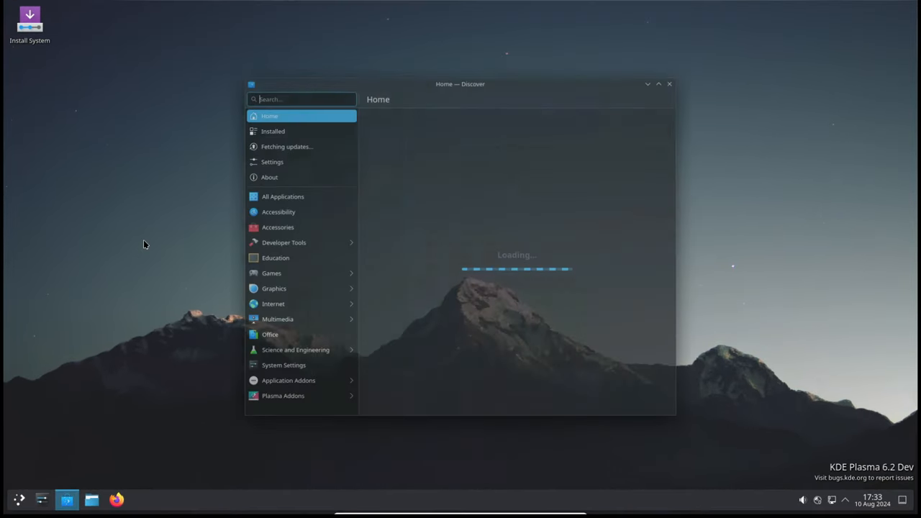
# Open Discover's Settings to review the Flathub, firmware and KDE neon sources.
pyautogui.click(272, 162)
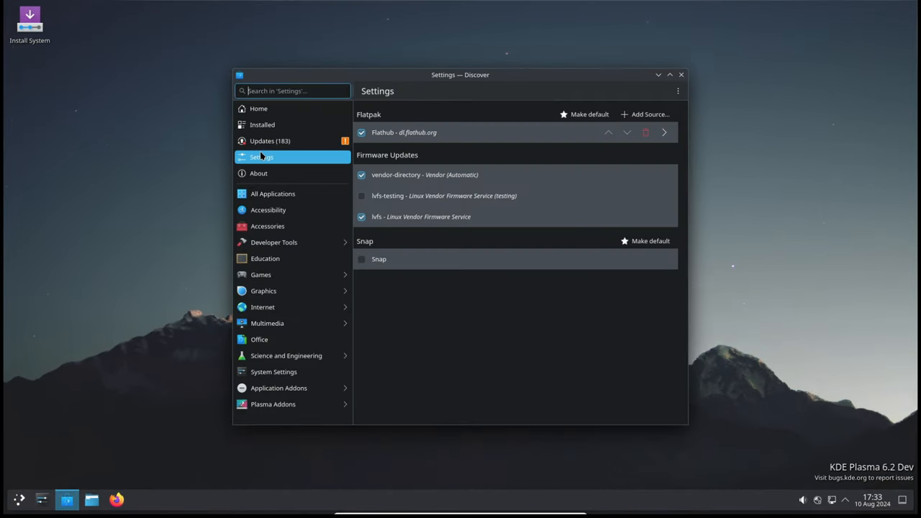
pyautogui.click(663, 132)
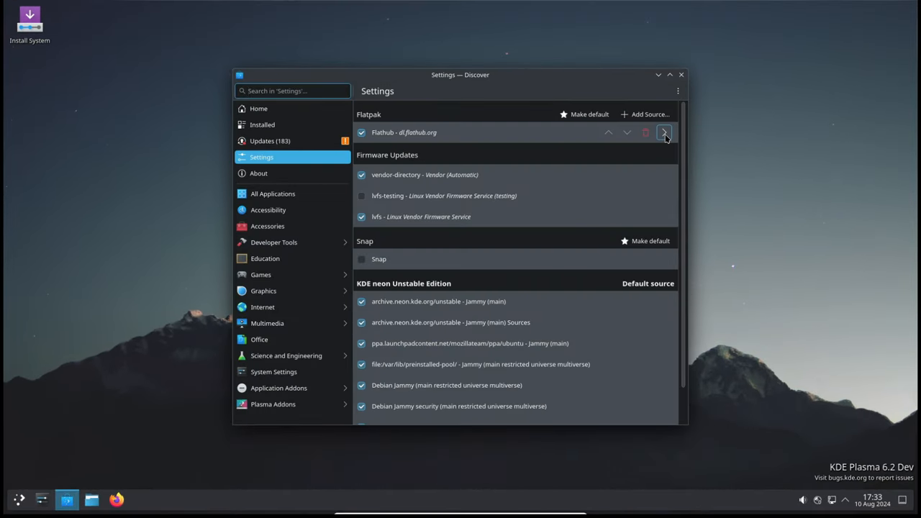
pyautogui.click(664, 132)
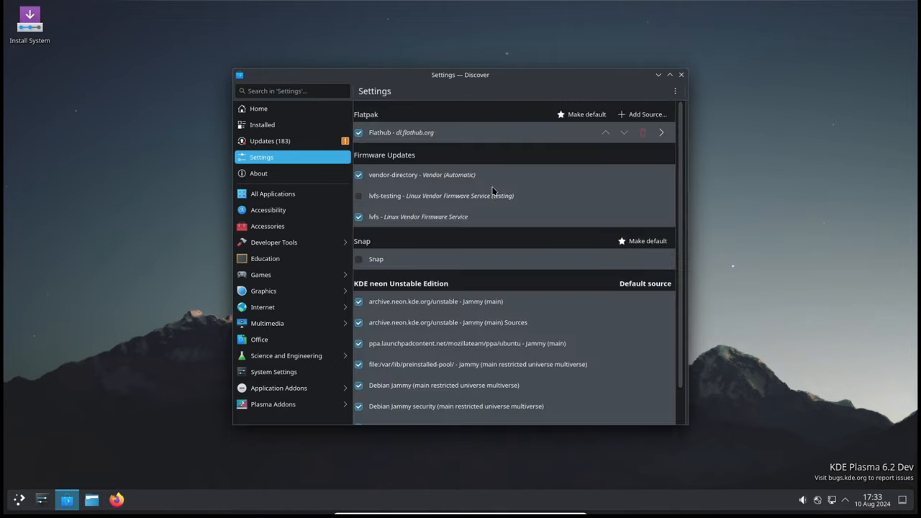
# Start adding a Flatpak repository, cancel it, and close Discover.
pyautogui.click(642, 114)
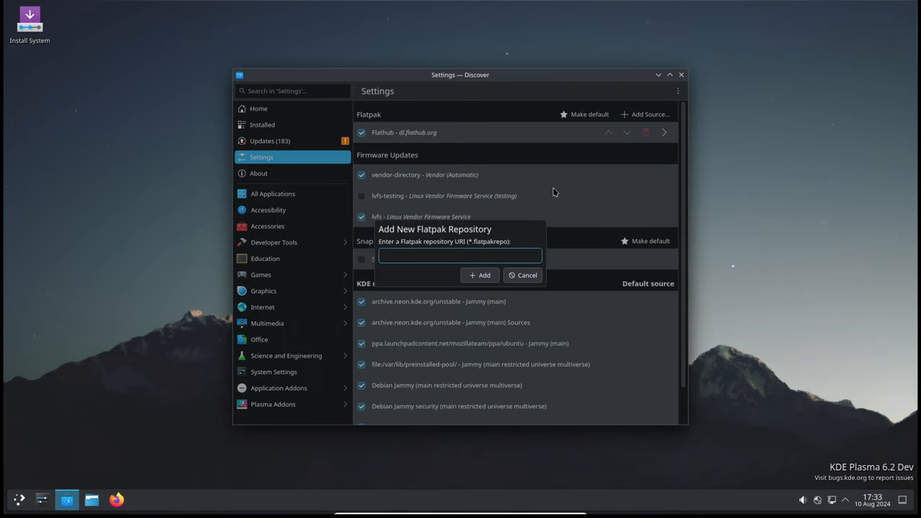
pyautogui.click(522, 275)
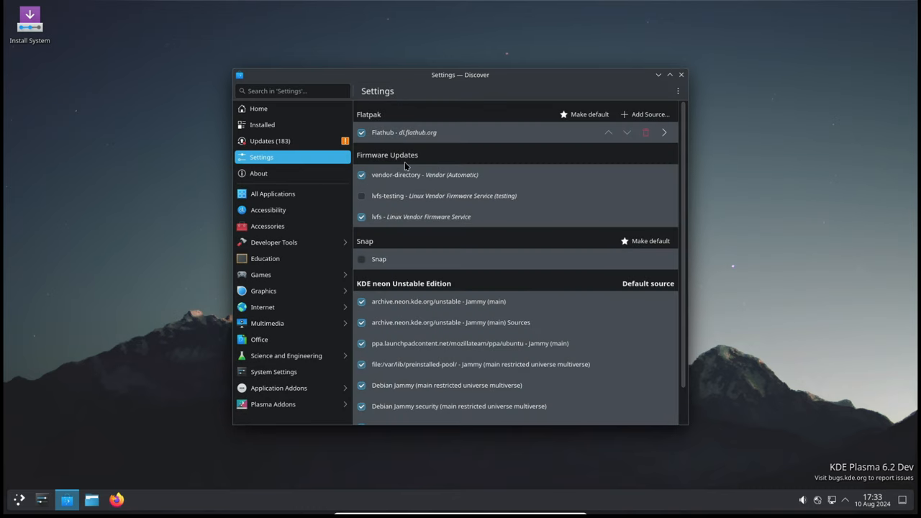
pyautogui.click(680, 75)
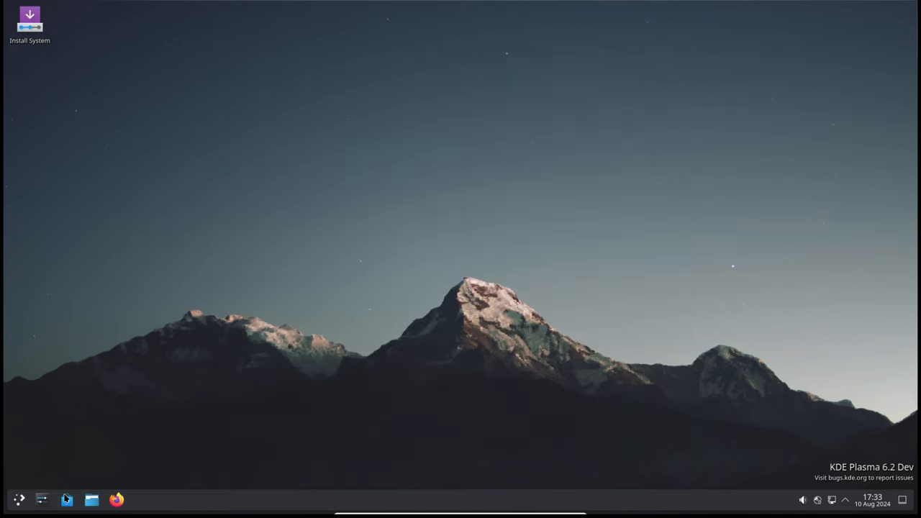
pyautogui.click(66, 499)
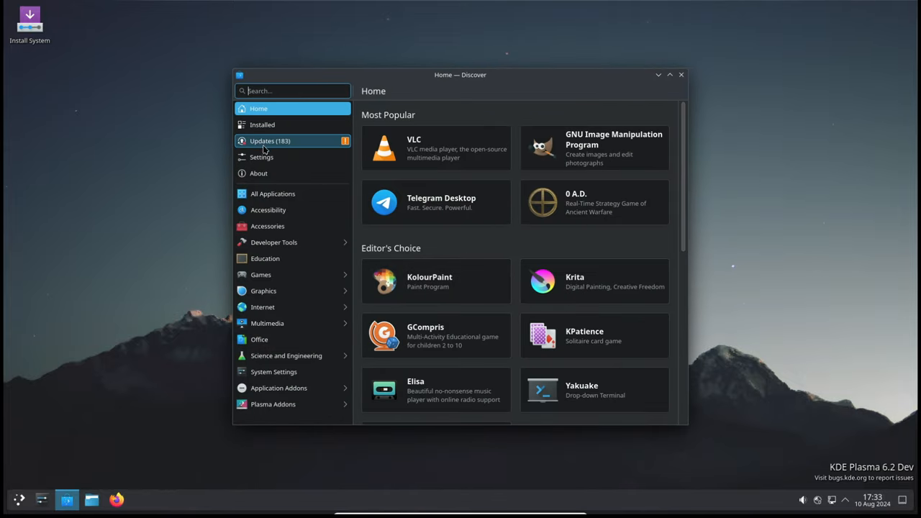
pyautogui.click(261, 157)
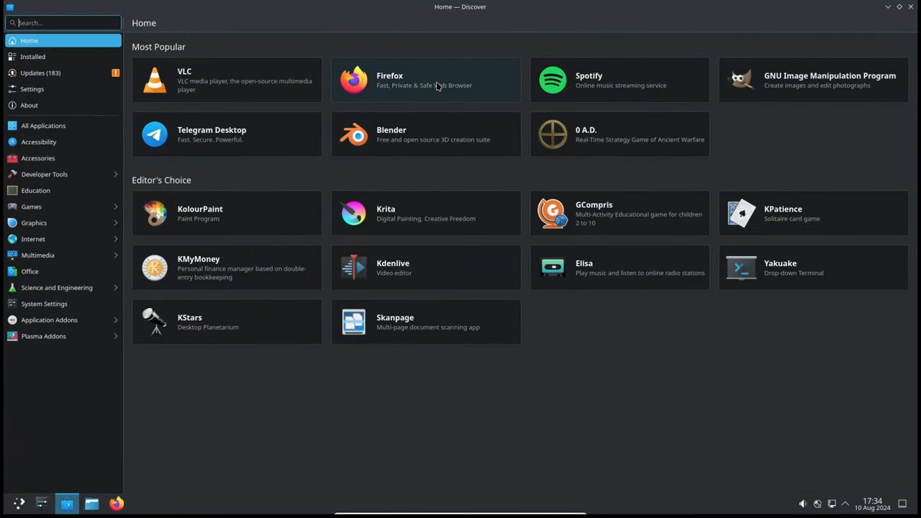
pyautogui.click(226, 79)
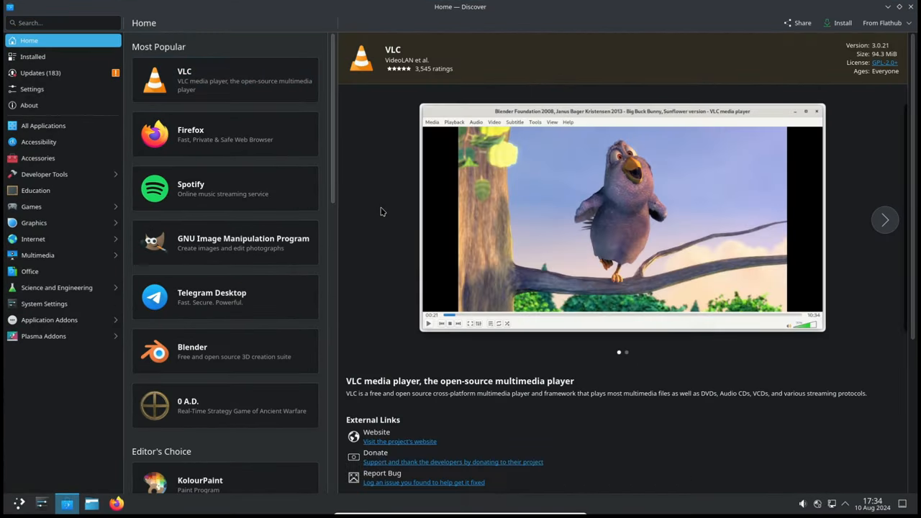
pyautogui.scroll(-3)
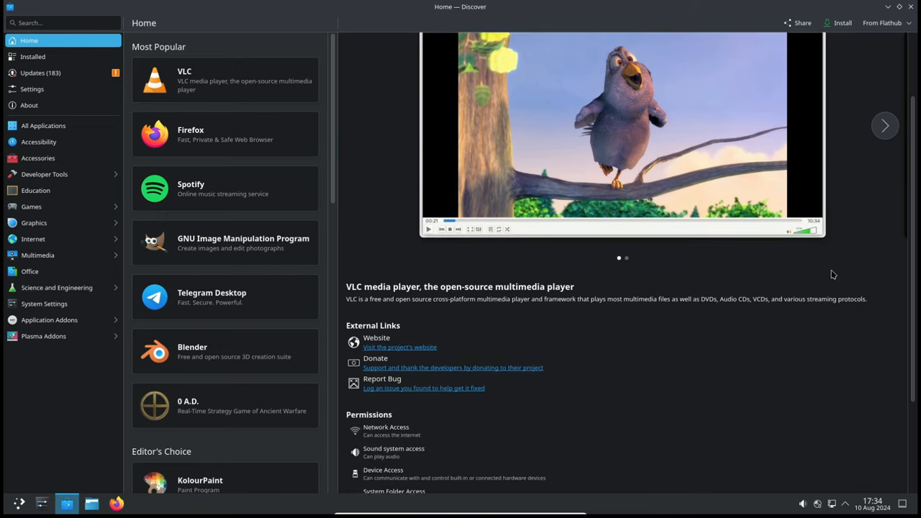
pyautogui.scroll(-3)
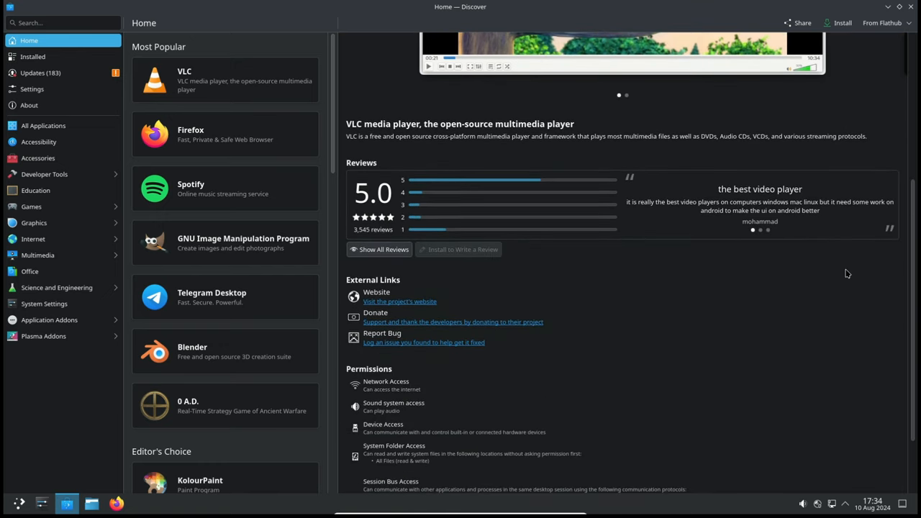
pyautogui.scroll(3)
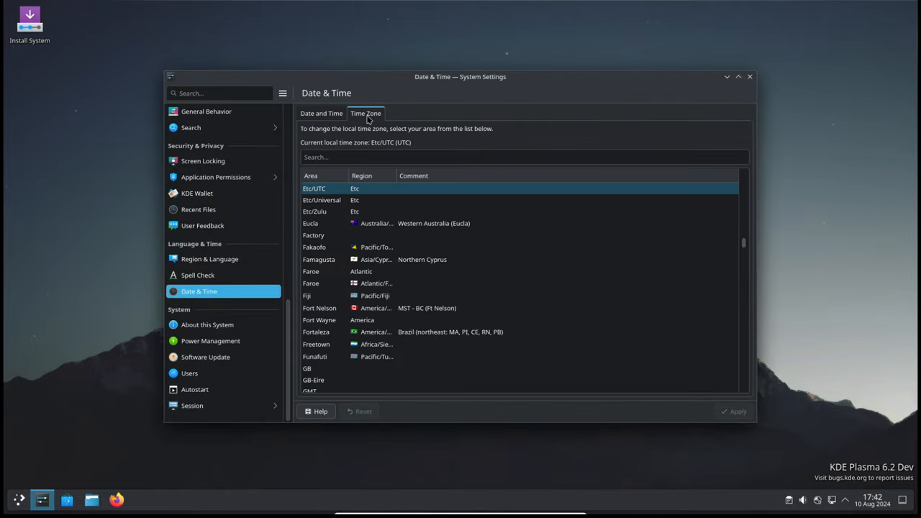
# Select Honolulu in the time zone list and apply it.
pyautogui.scroll(-3)
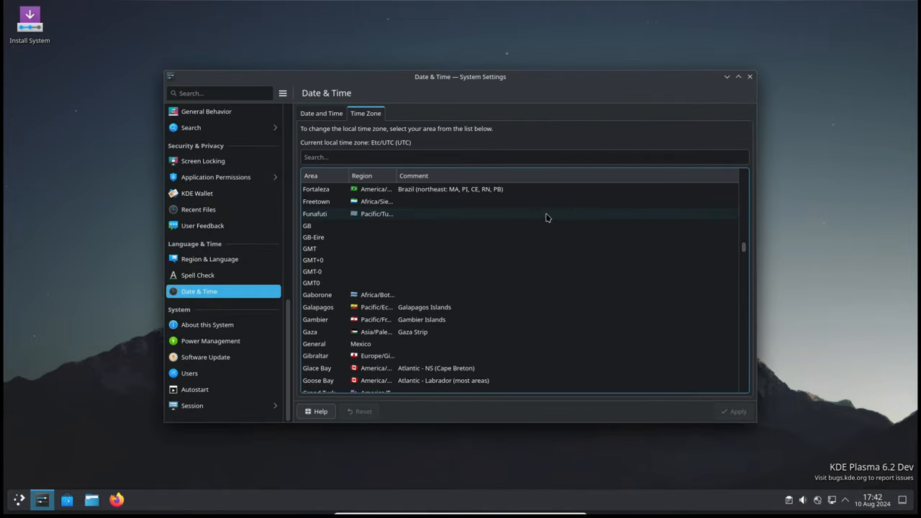
pyautogui.scroll(-3)
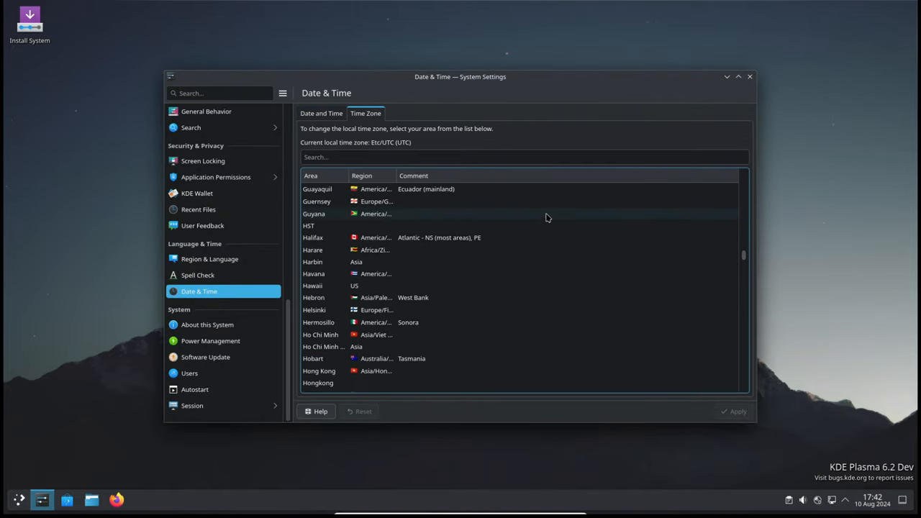
pyautogui.scroll(-3)
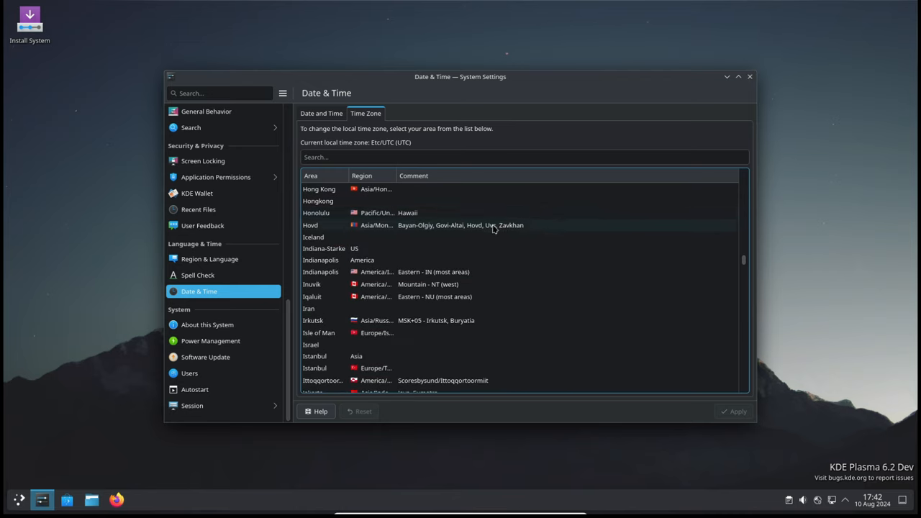
pyautogui.click(316, 212)
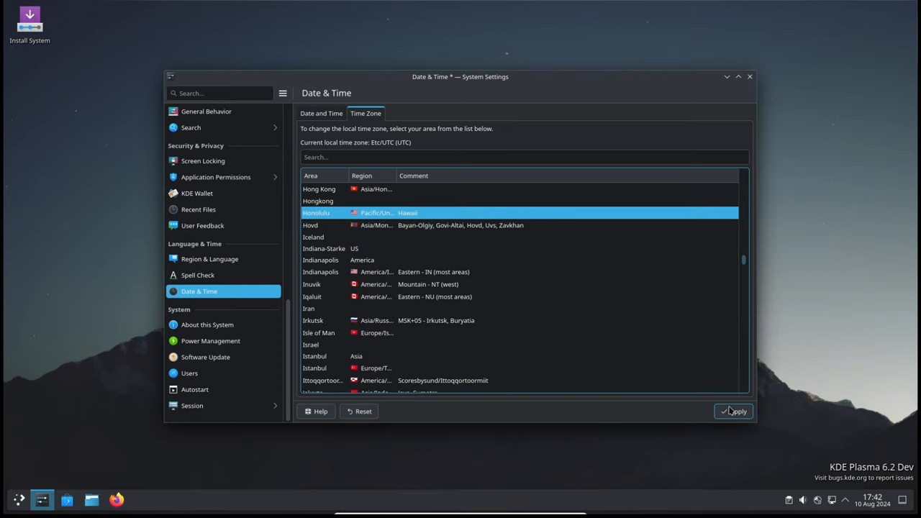
pyautogui.click(734, 411)
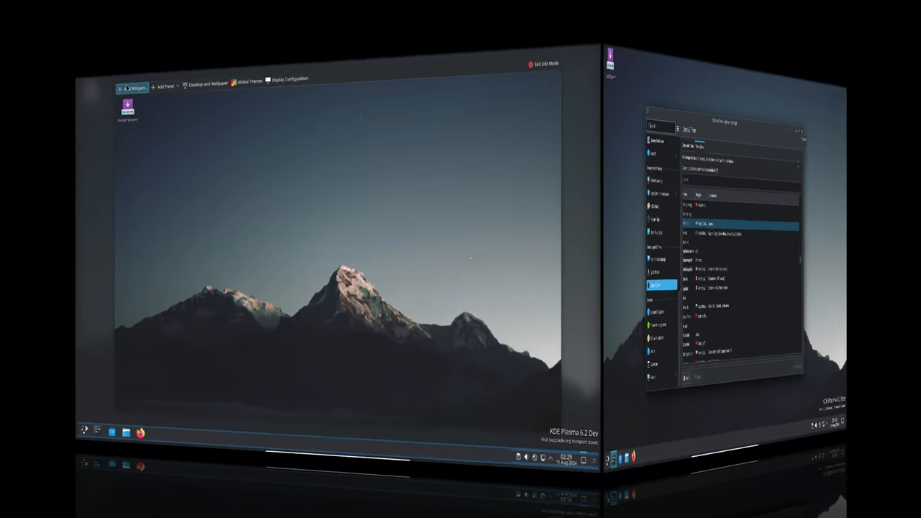
# Open and close Add Widgets, then drag the Default activity widget to the desktop's right side.
pyautogui.click(132, 87)
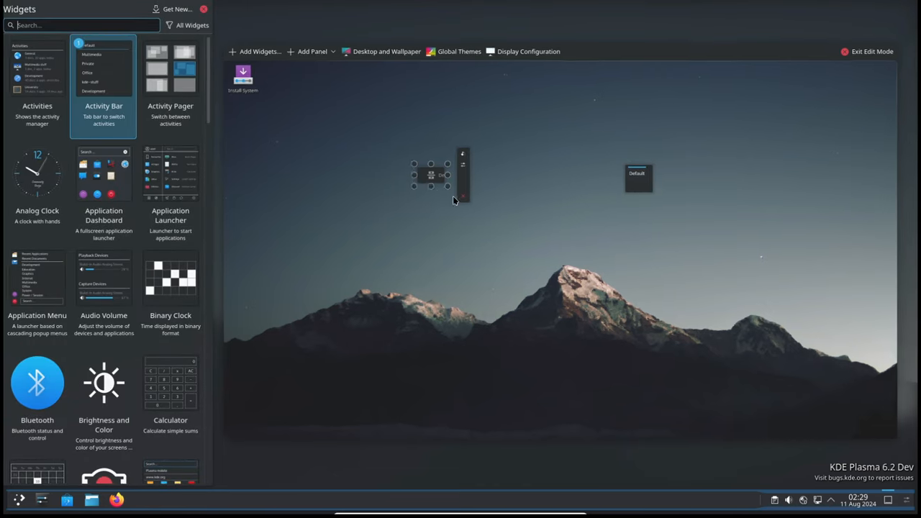
pyautogui.click(203, 9)
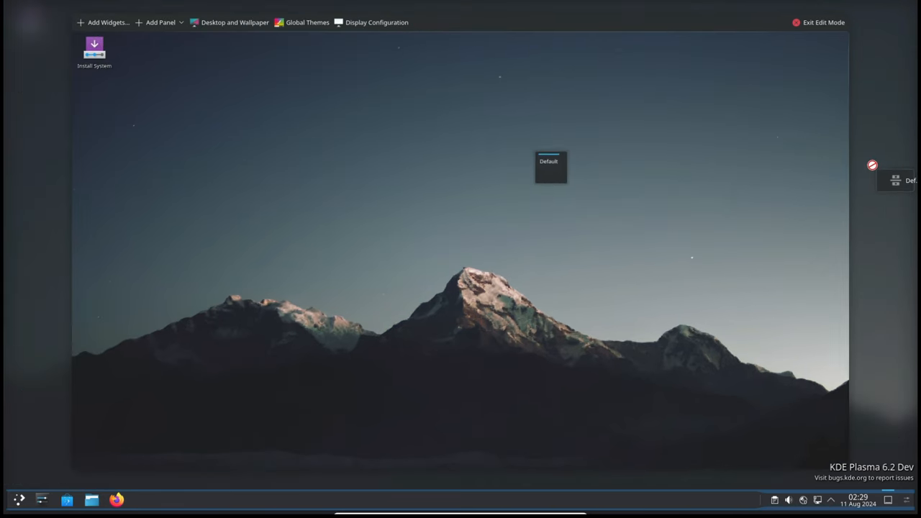
pyautogui.moveTo(551, 165); pyautogui.dragTo(803, 245)
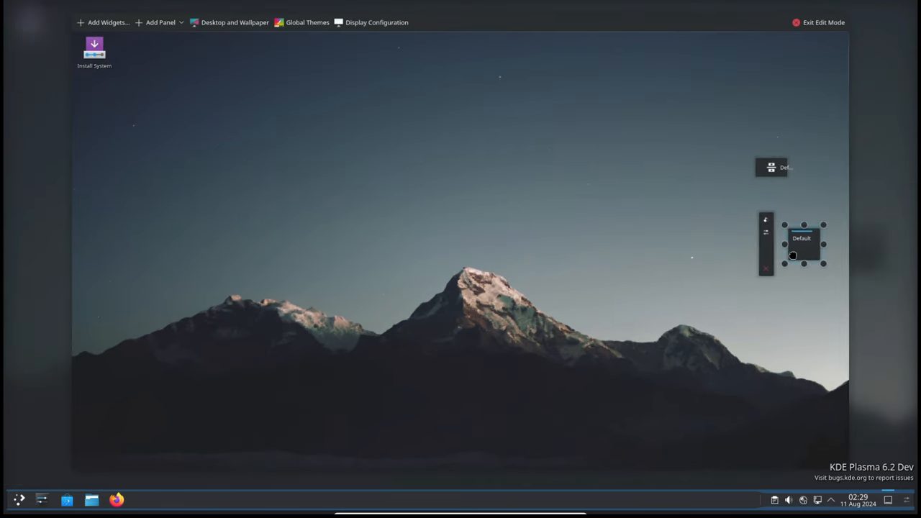
pyautogui.click(581, 272)
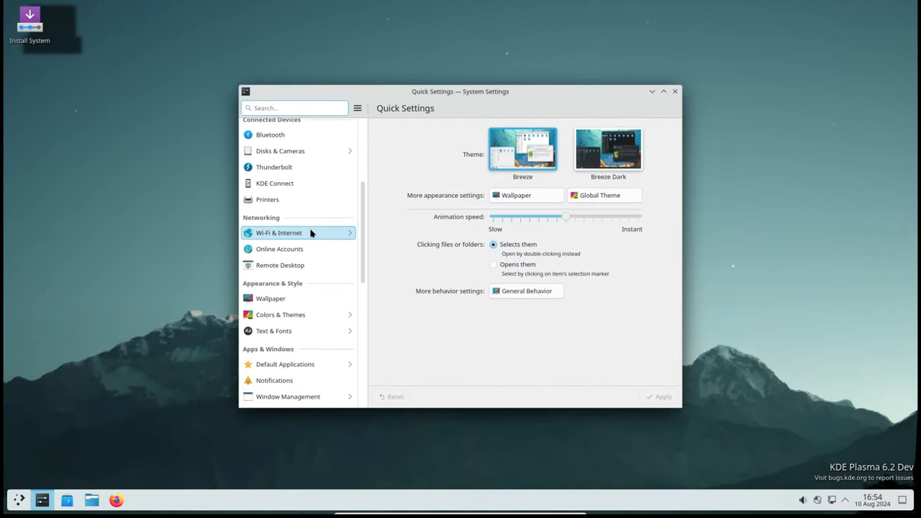
# Apply the Breeze Dark global theme from Quick Settings and close System Settings.
pyautogui.click(600, 195)
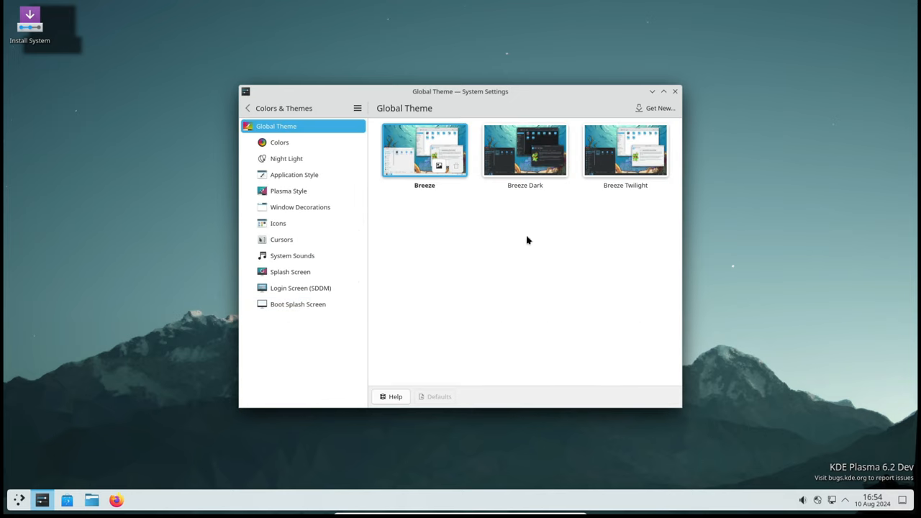
pyautogui.click(524, 149)
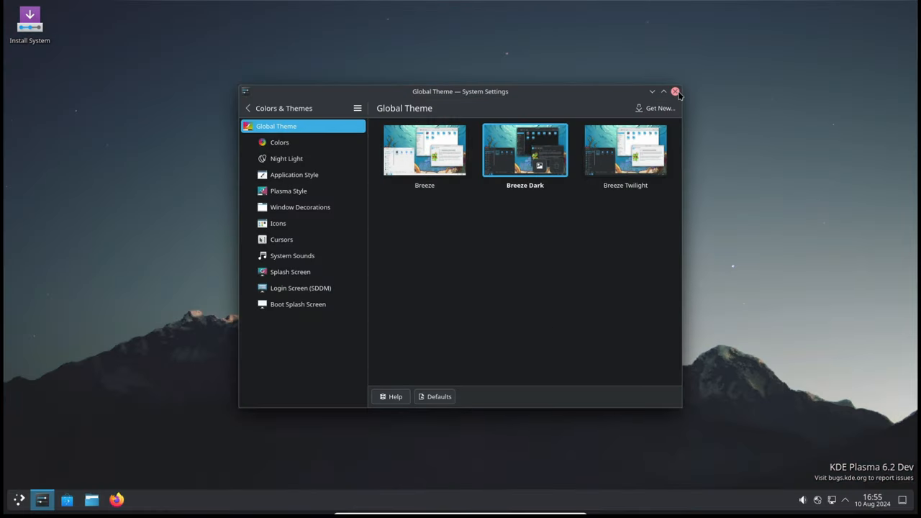
pyautogui.click(675, 91)
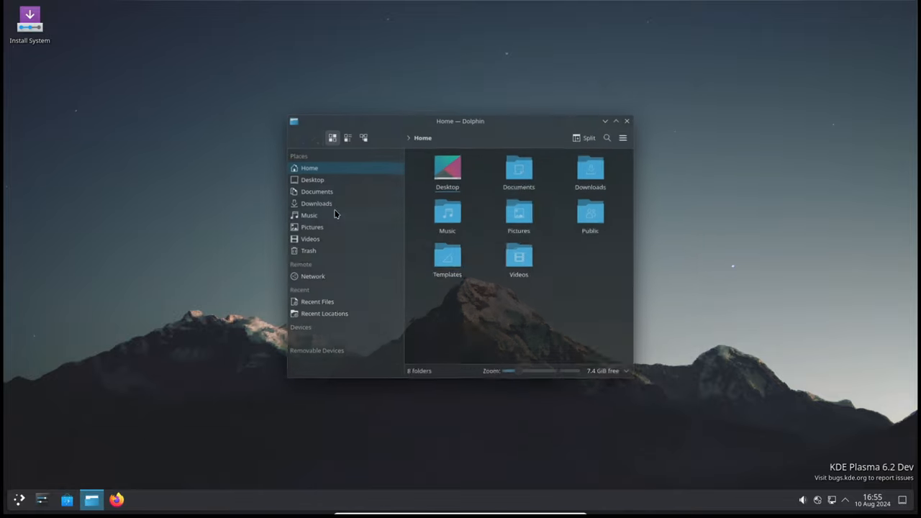
# Enlarge and reposition the Dolphin window, then view and dismiss About Dolphin.
pyautogui.moveTo(633, 377); pyautogui.dragTo(821, 424)
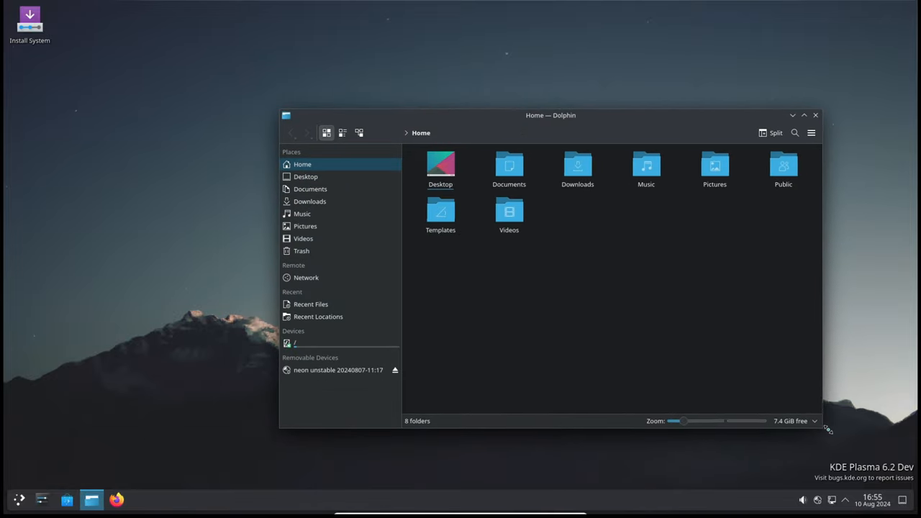
pyautogui.moveTo(550, 115); pyautogui.dragTo(455, 82)
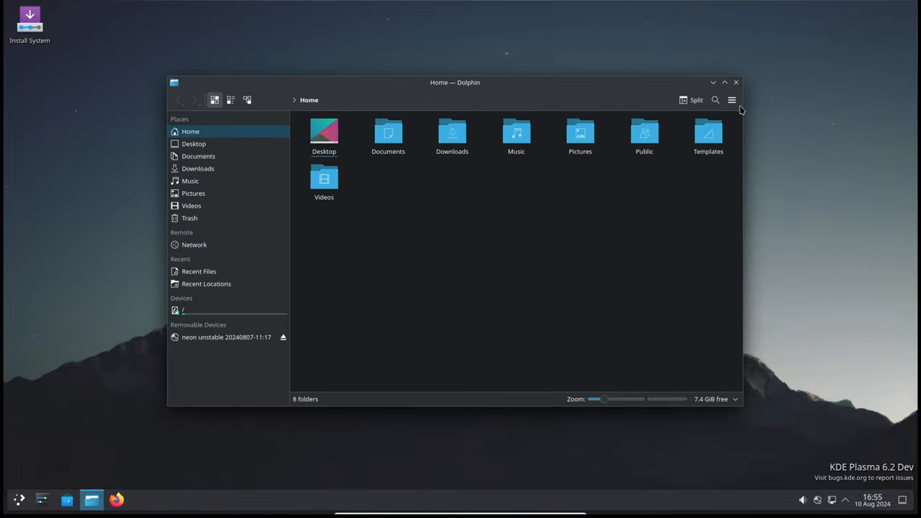
pyautogui.click(732, 101)
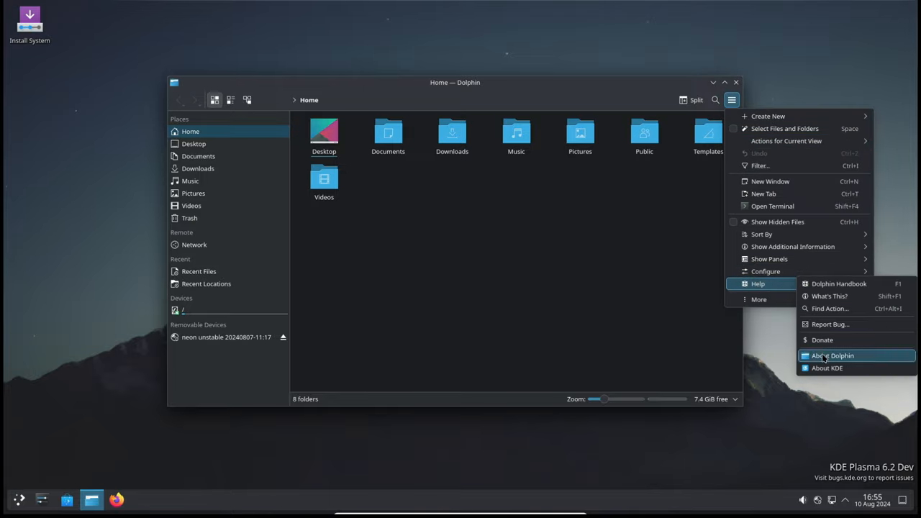
pyautogui.click(833, 355)
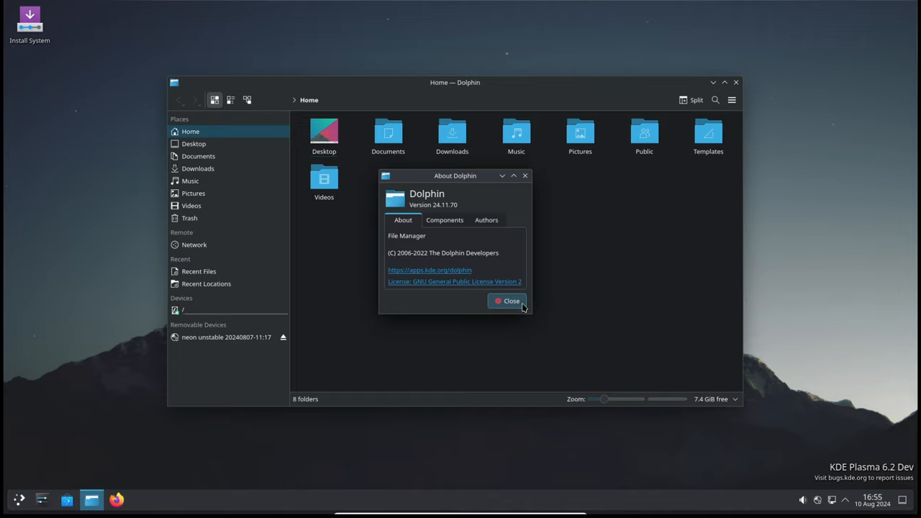
pyautogui.click(507, 301)
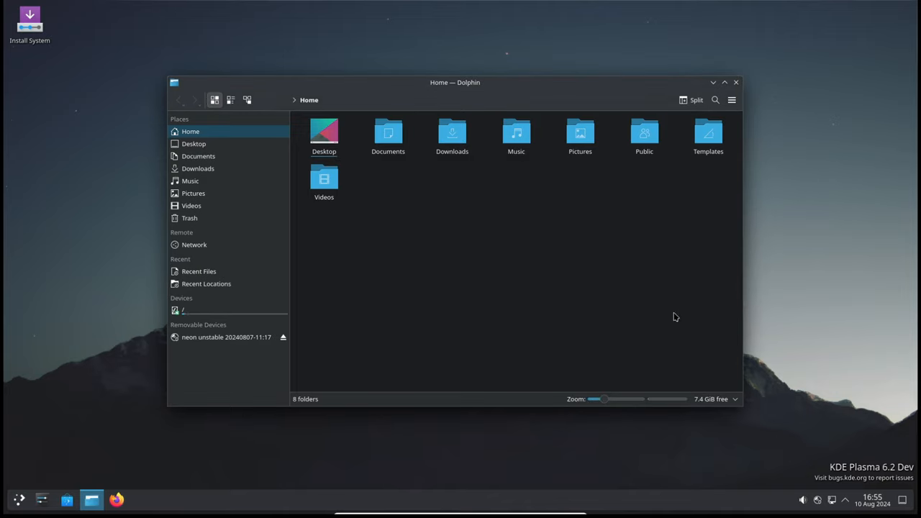
pyautogui.moveTo(308, 116)
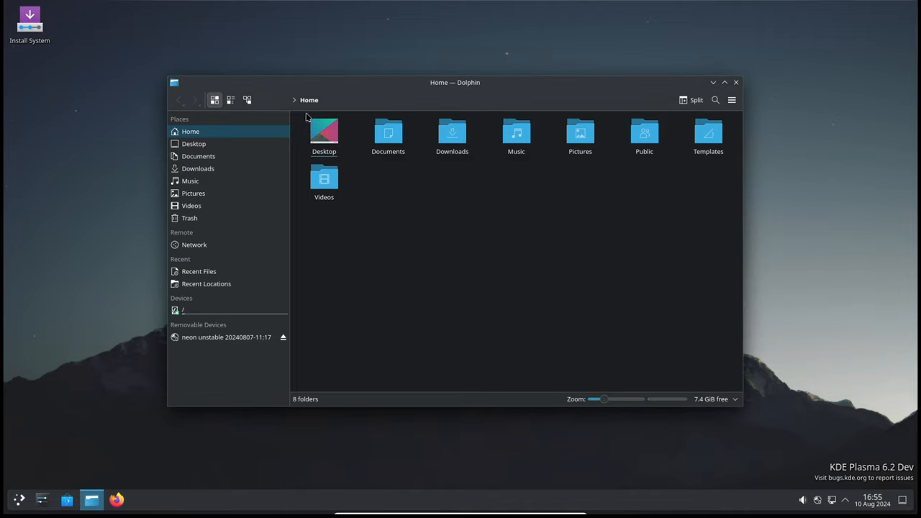
# Try Compact and Icons views, open and close Split view, then close Dolphin.
pyautogui.click(230, 99)
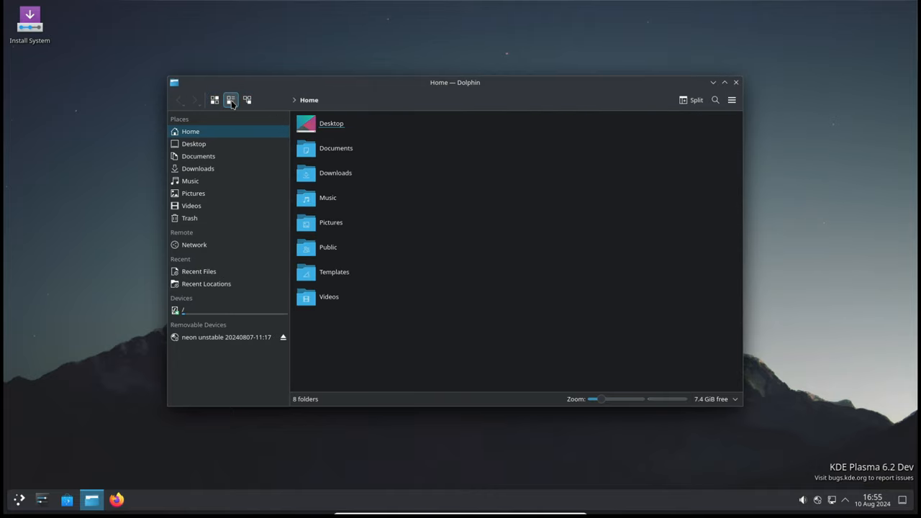
pyautogui.click(215, 100)
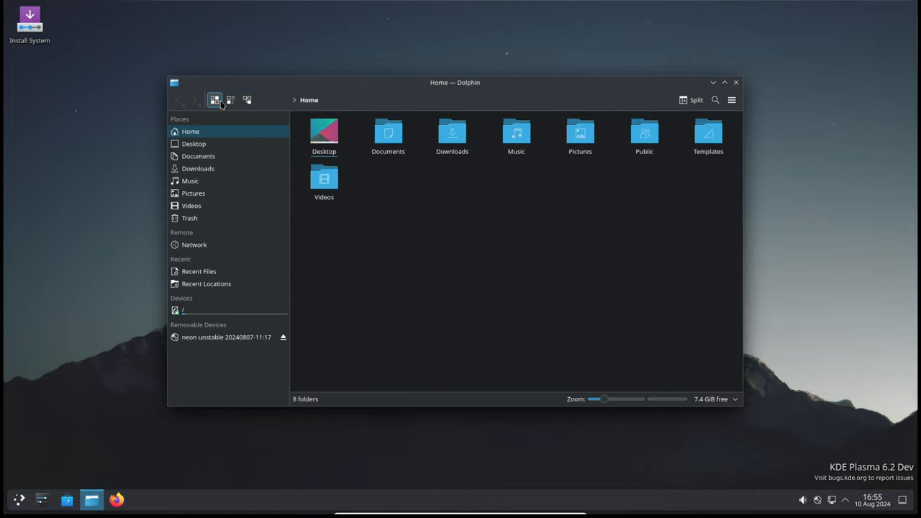
pyautogui.click(692, 100)
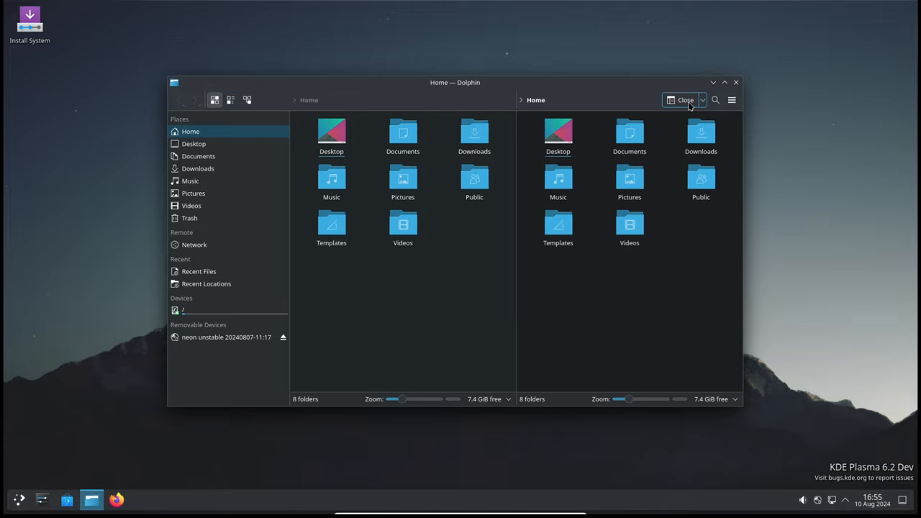
pyautogui.click(682, 99)
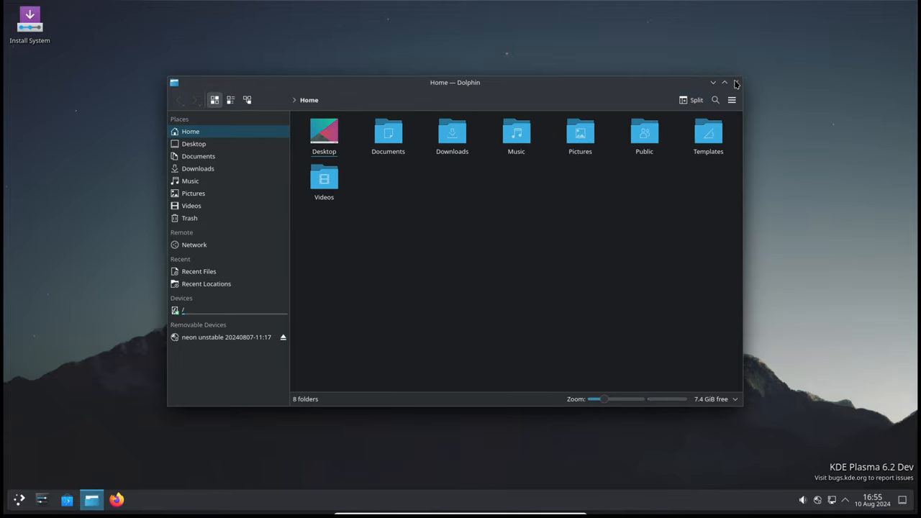
pyautogui.click(735, 82)
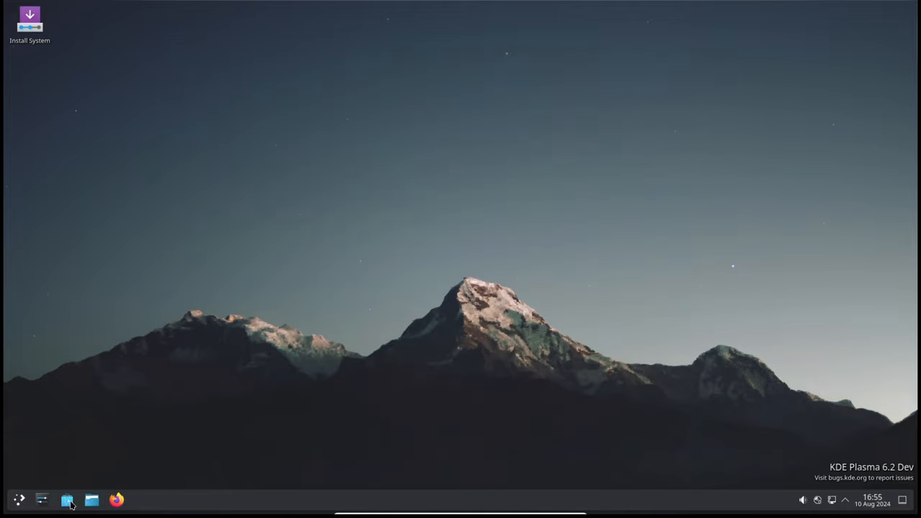